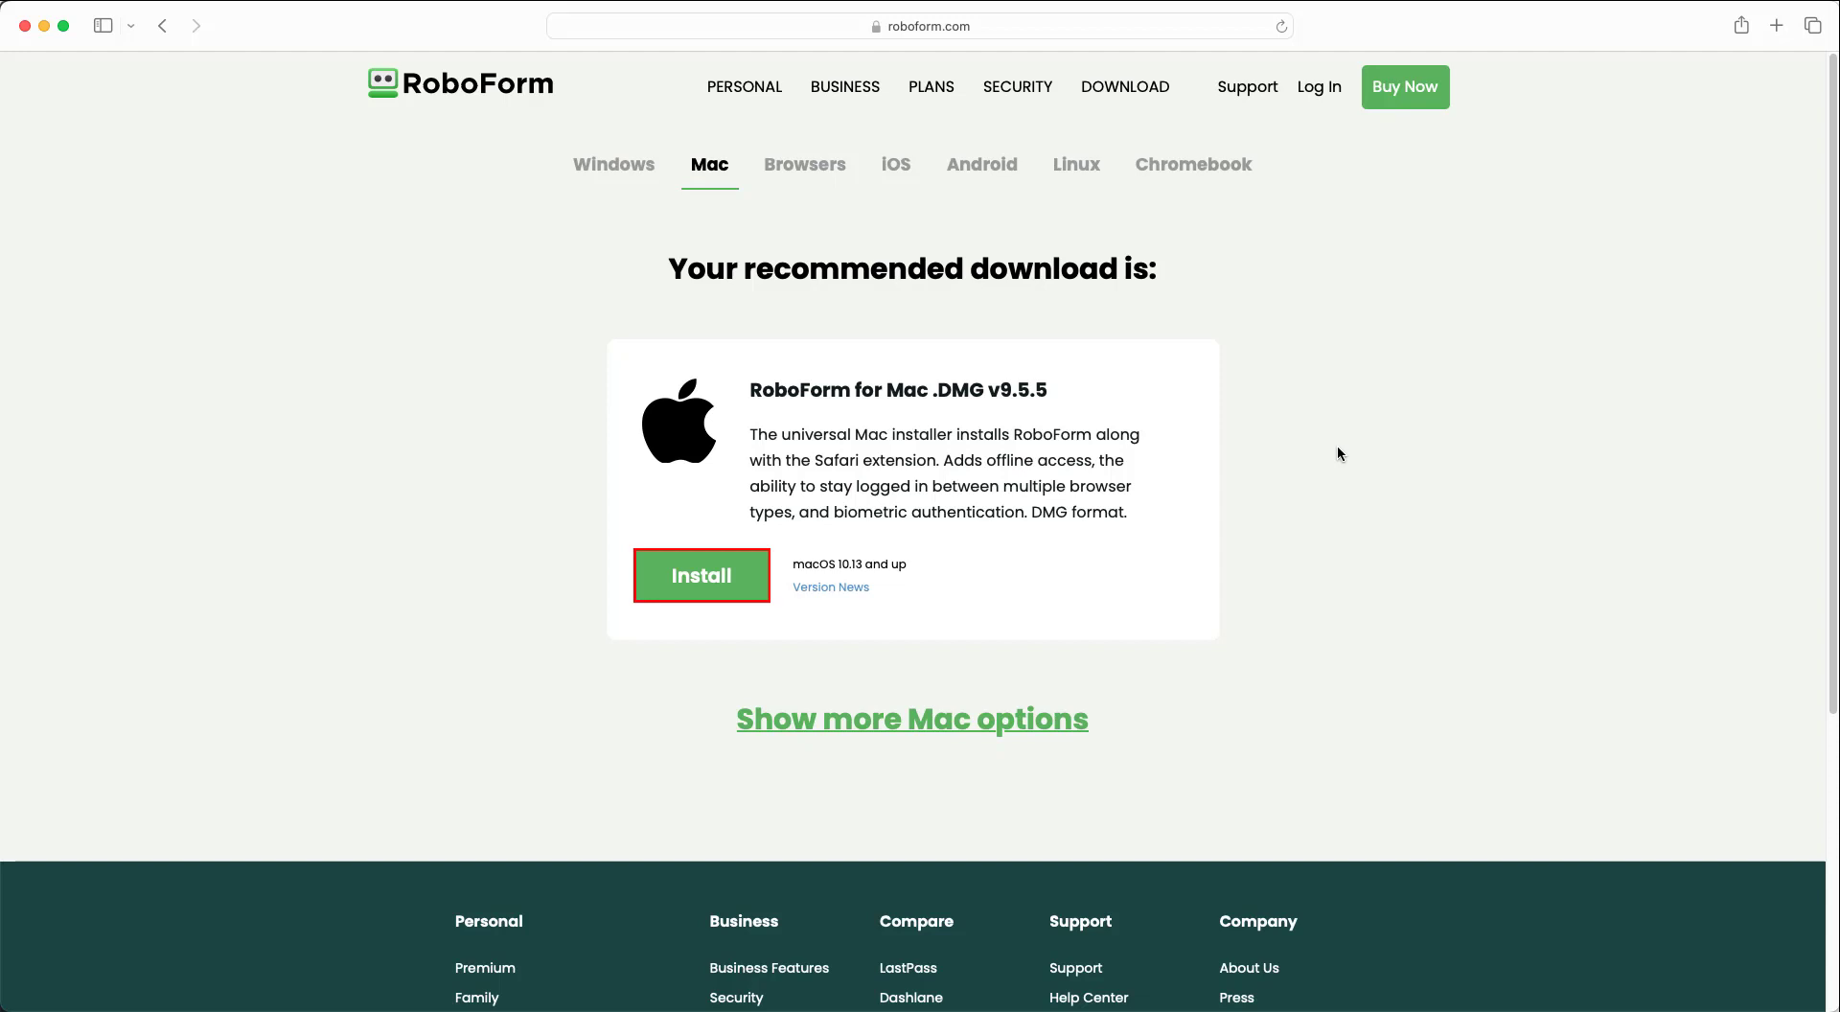
mouse_move(700, 574)
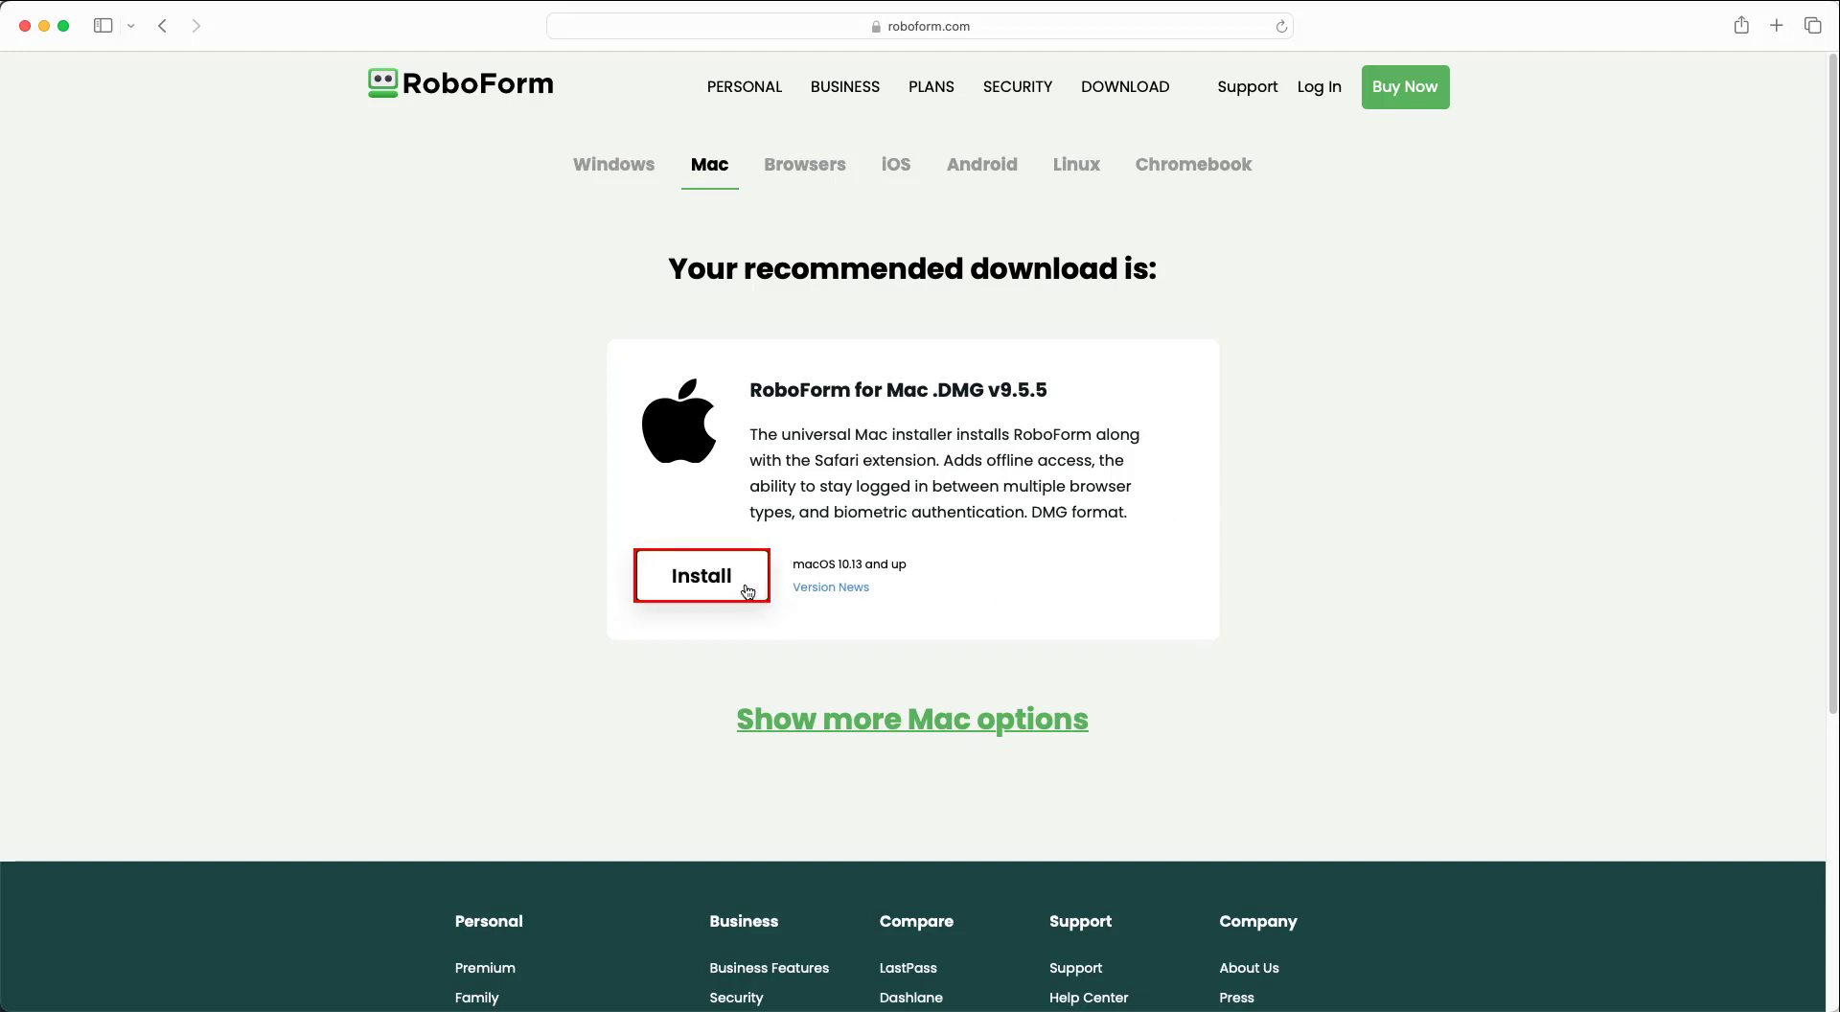
Download the RoboForm for Mac v9.5.5 installer from the Mac download page
left_click(701, 575)
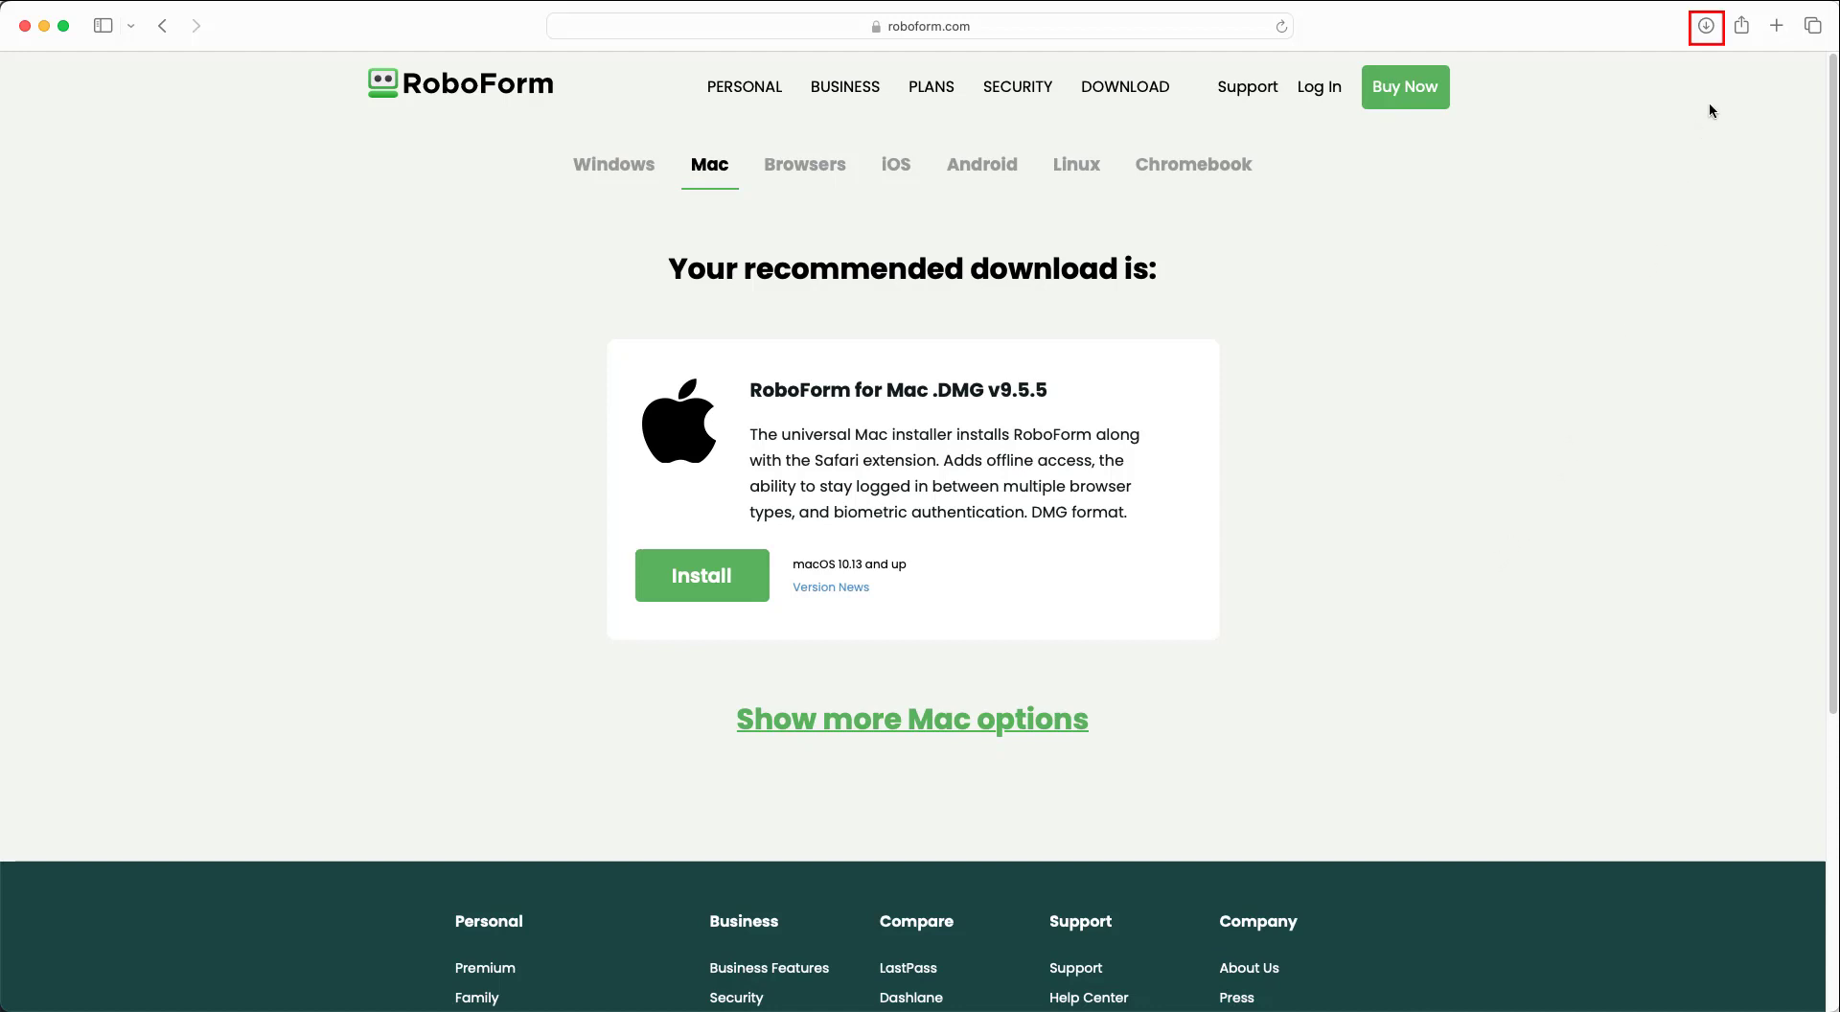
Open roboform-mac-v9-8.dmg from Safari's downloads list to show the RoboForm Installer
left_click(1705, 26)
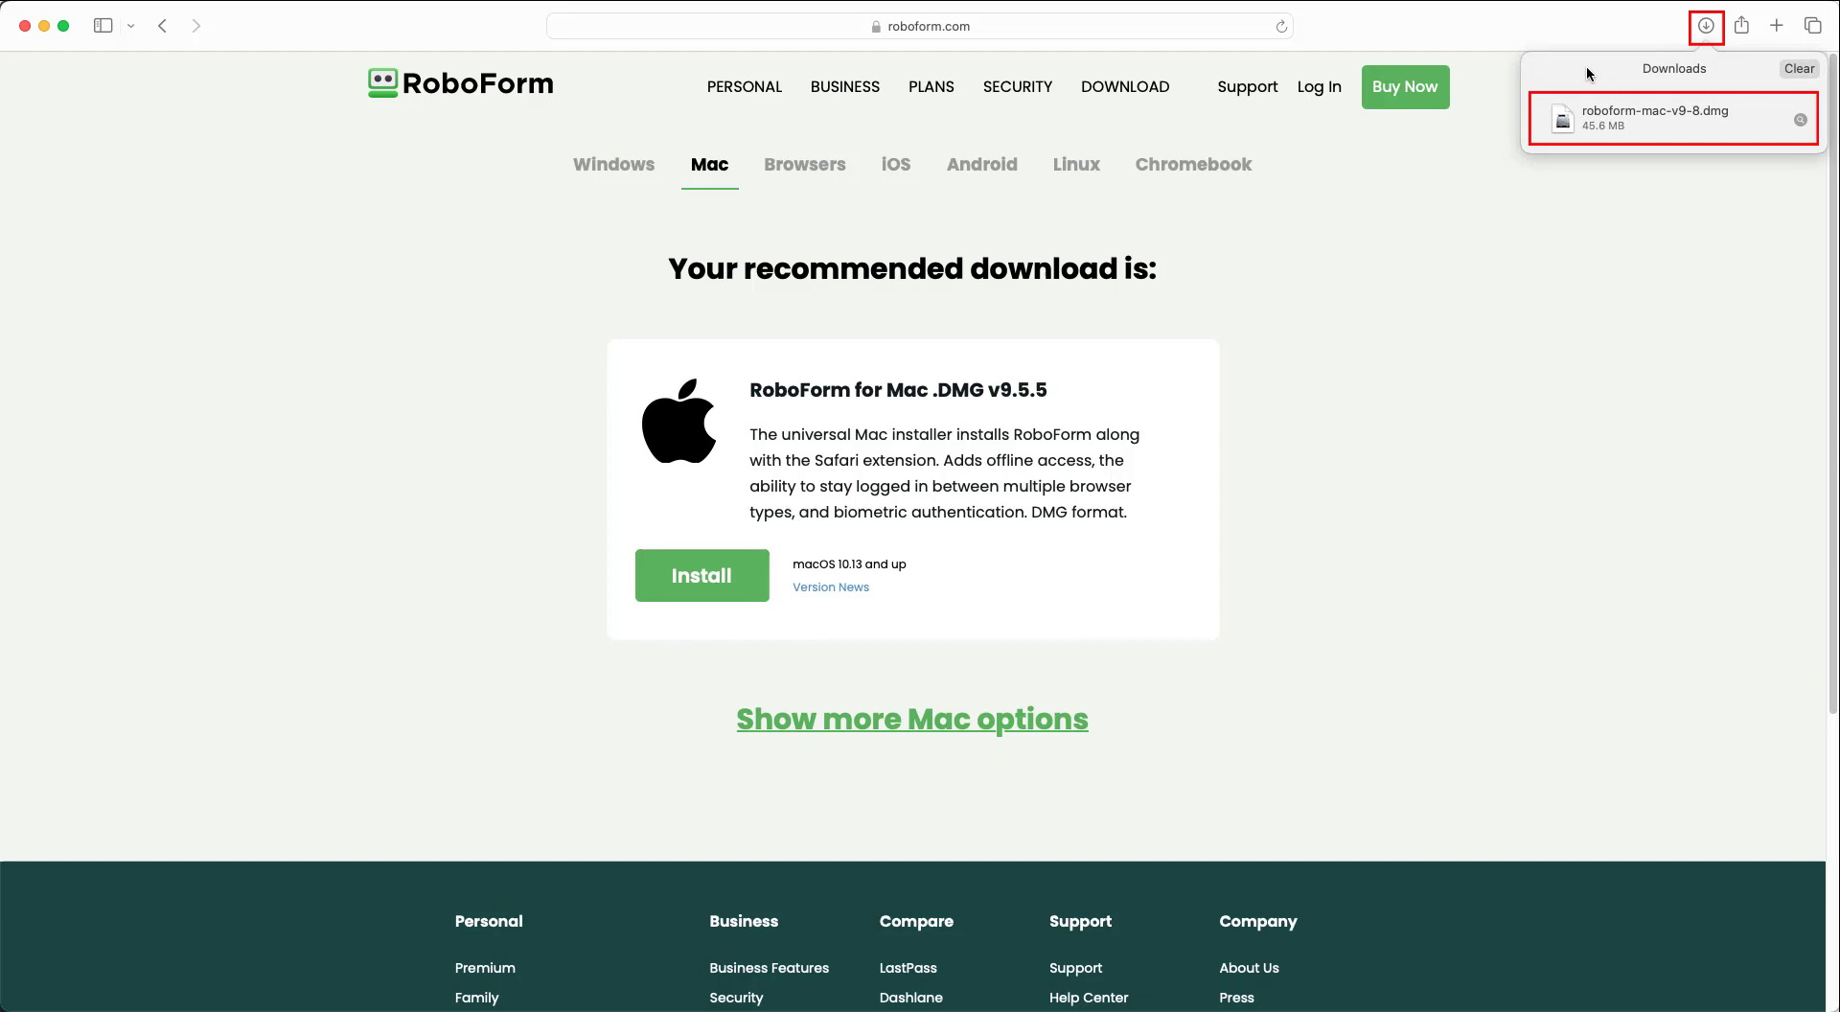
double_click(1655, 118)
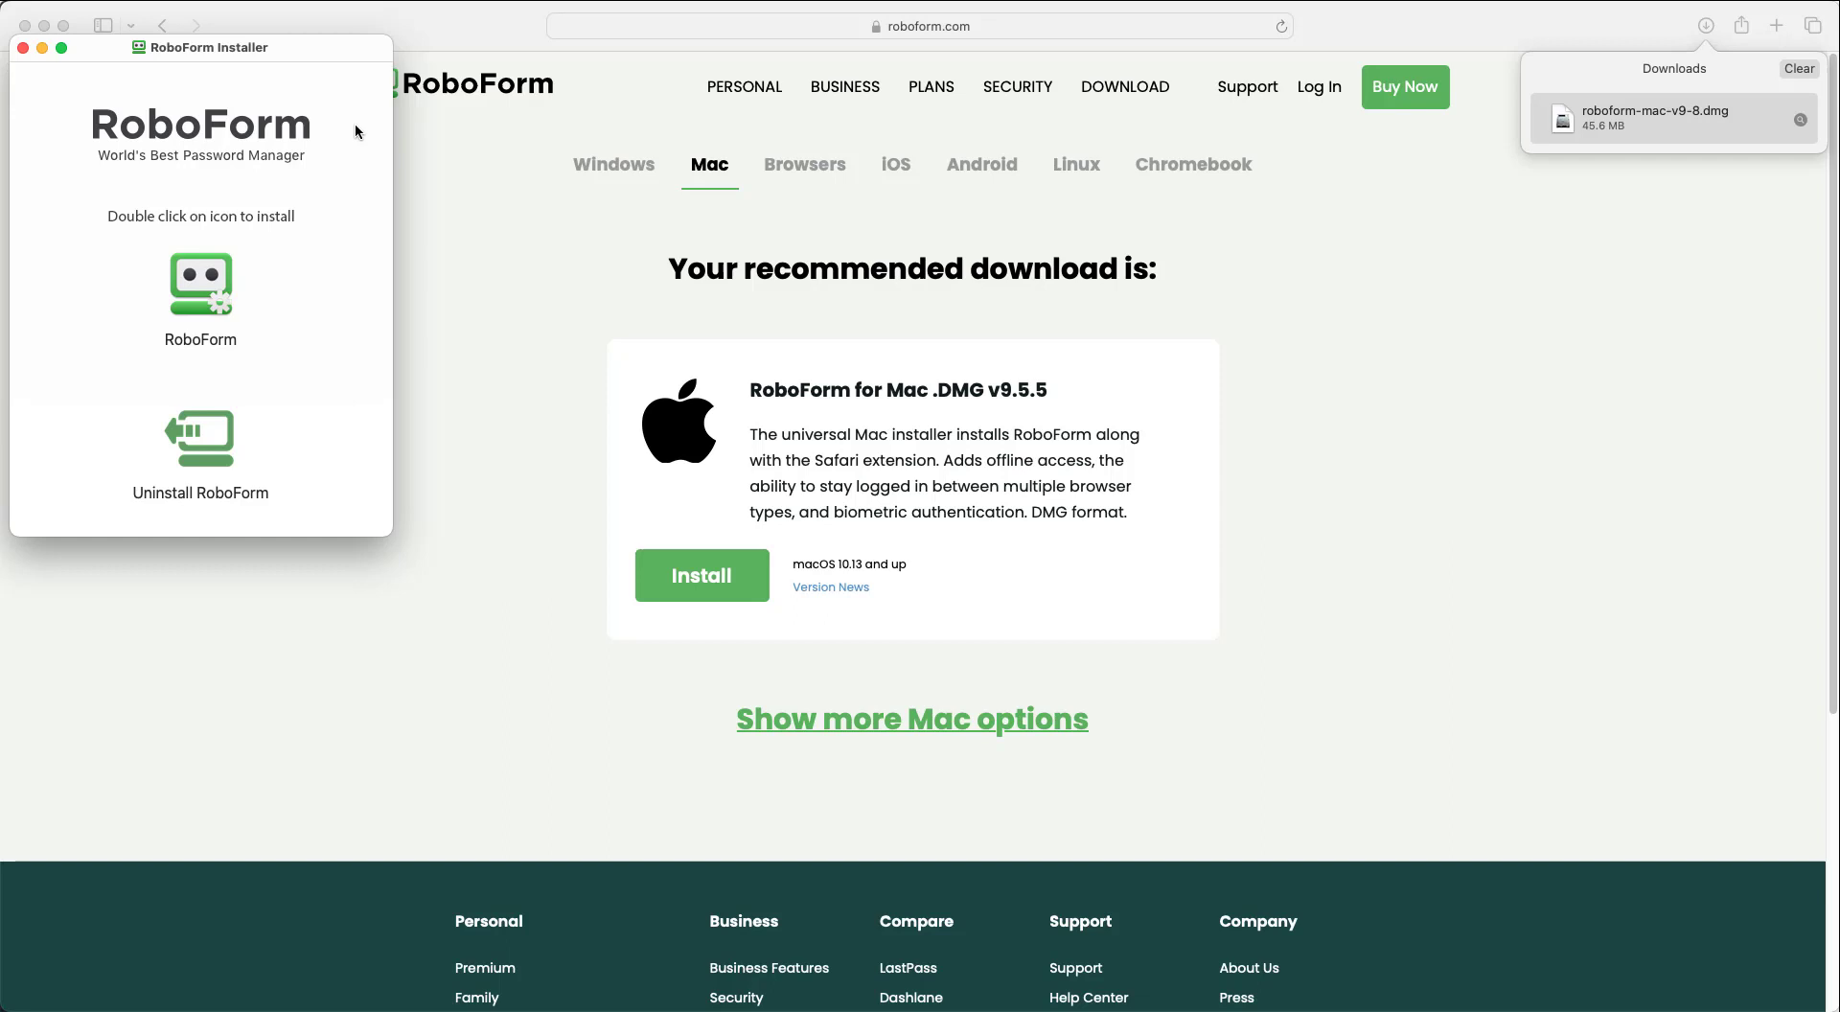
Launch the RoboForm app icon in the Installer, triggering the internet-download warning
left_click(200, 287)
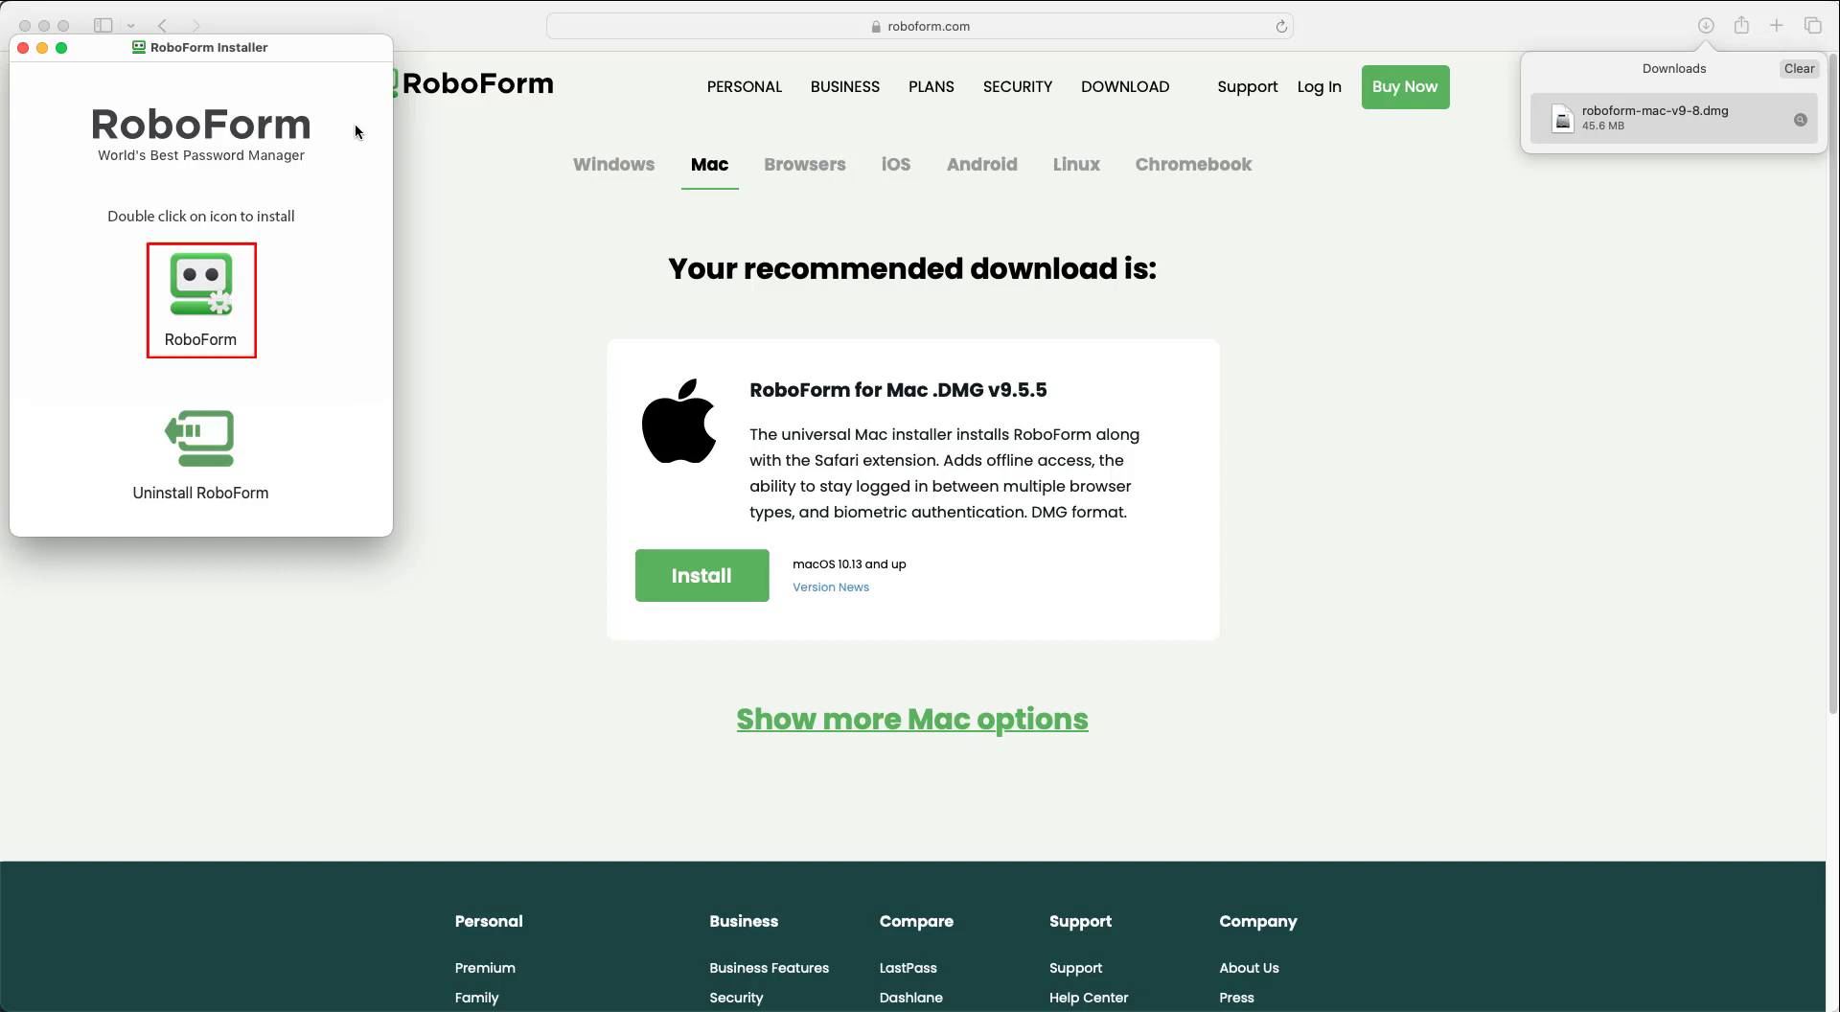
left_click(200, 284)
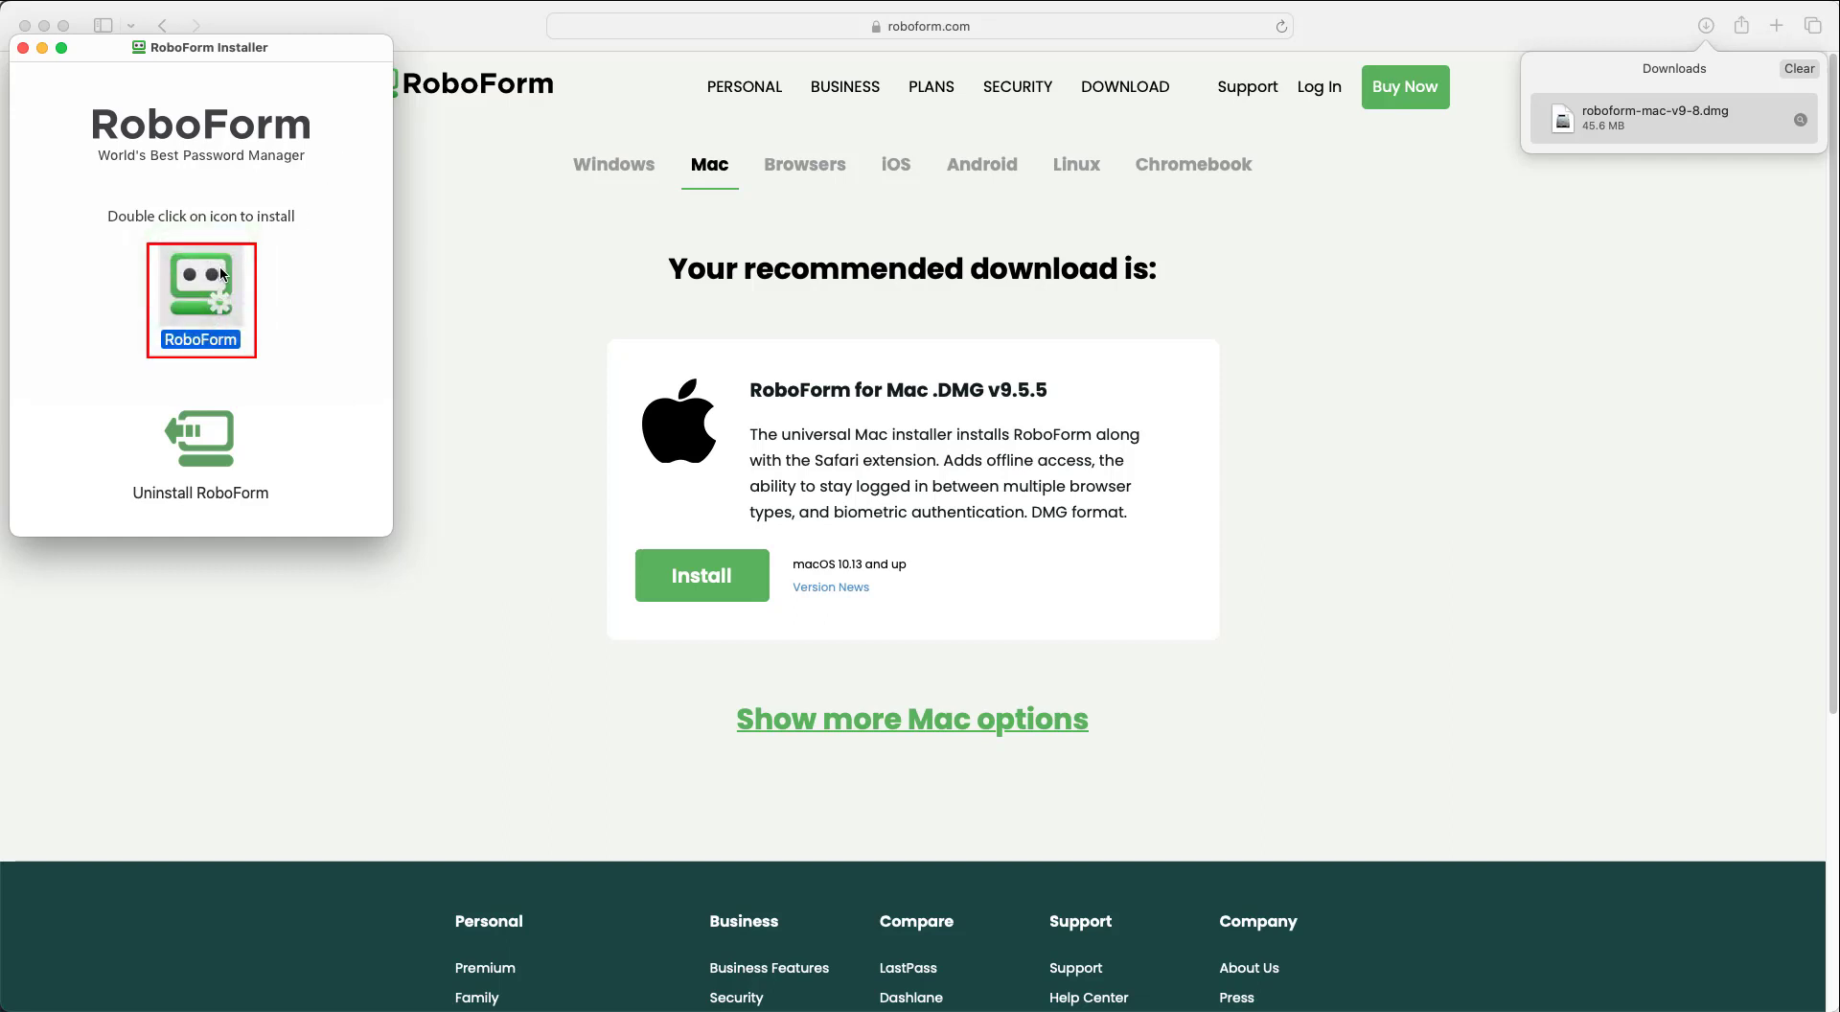
double_click(199, 287)
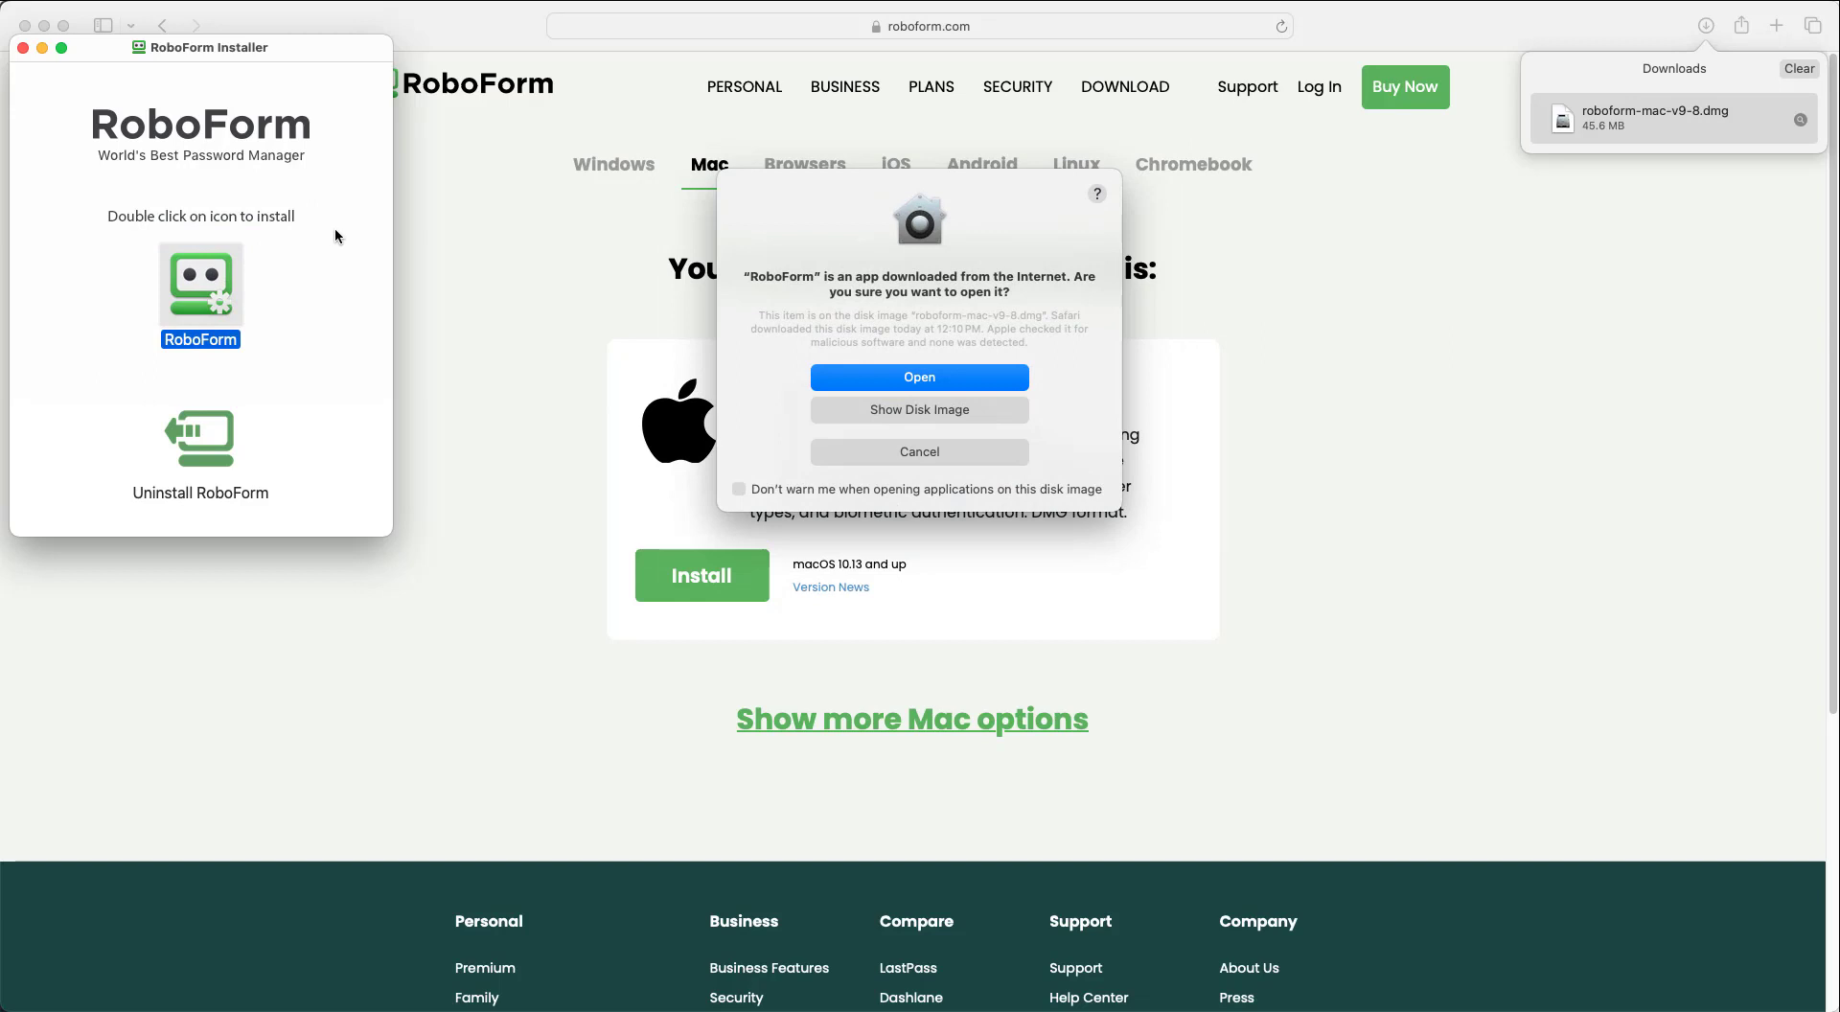
mouse_move(805, 226)
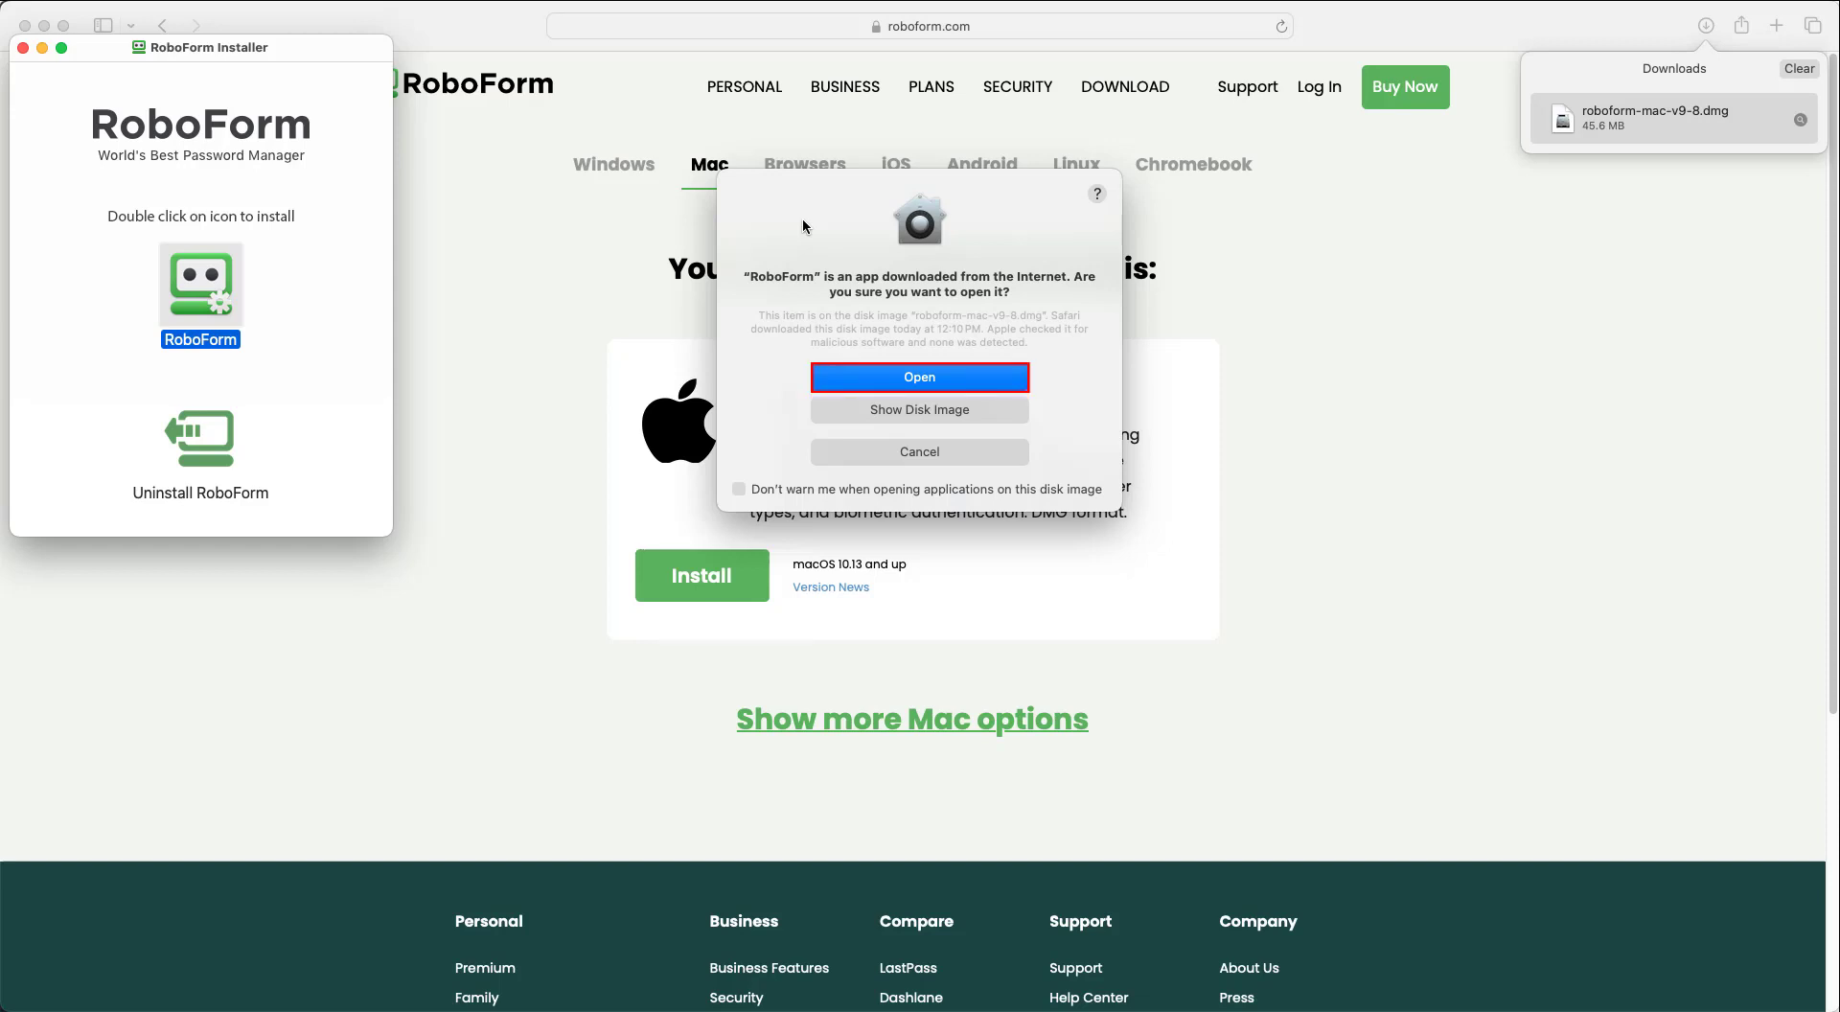
mouse_move(867, 375)
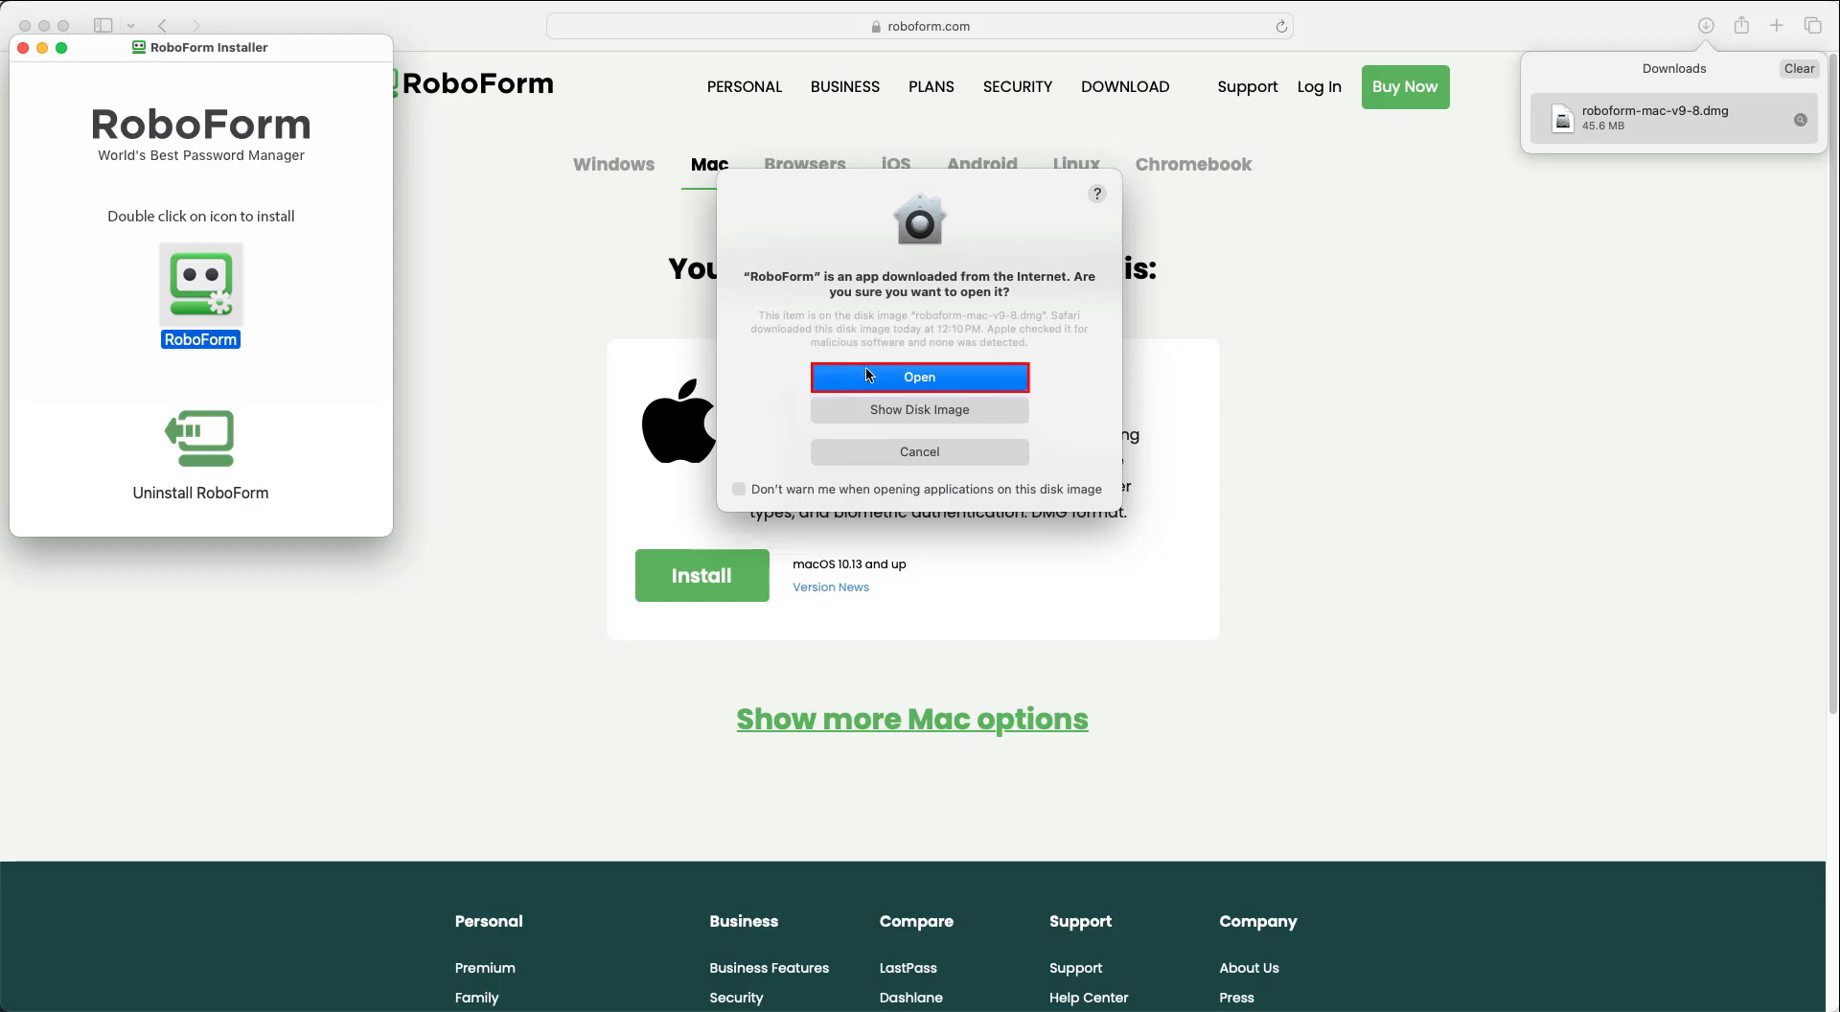
Confirm opening the downloaded app and enable the RoboForm Safari extension
left_click(919, 377)
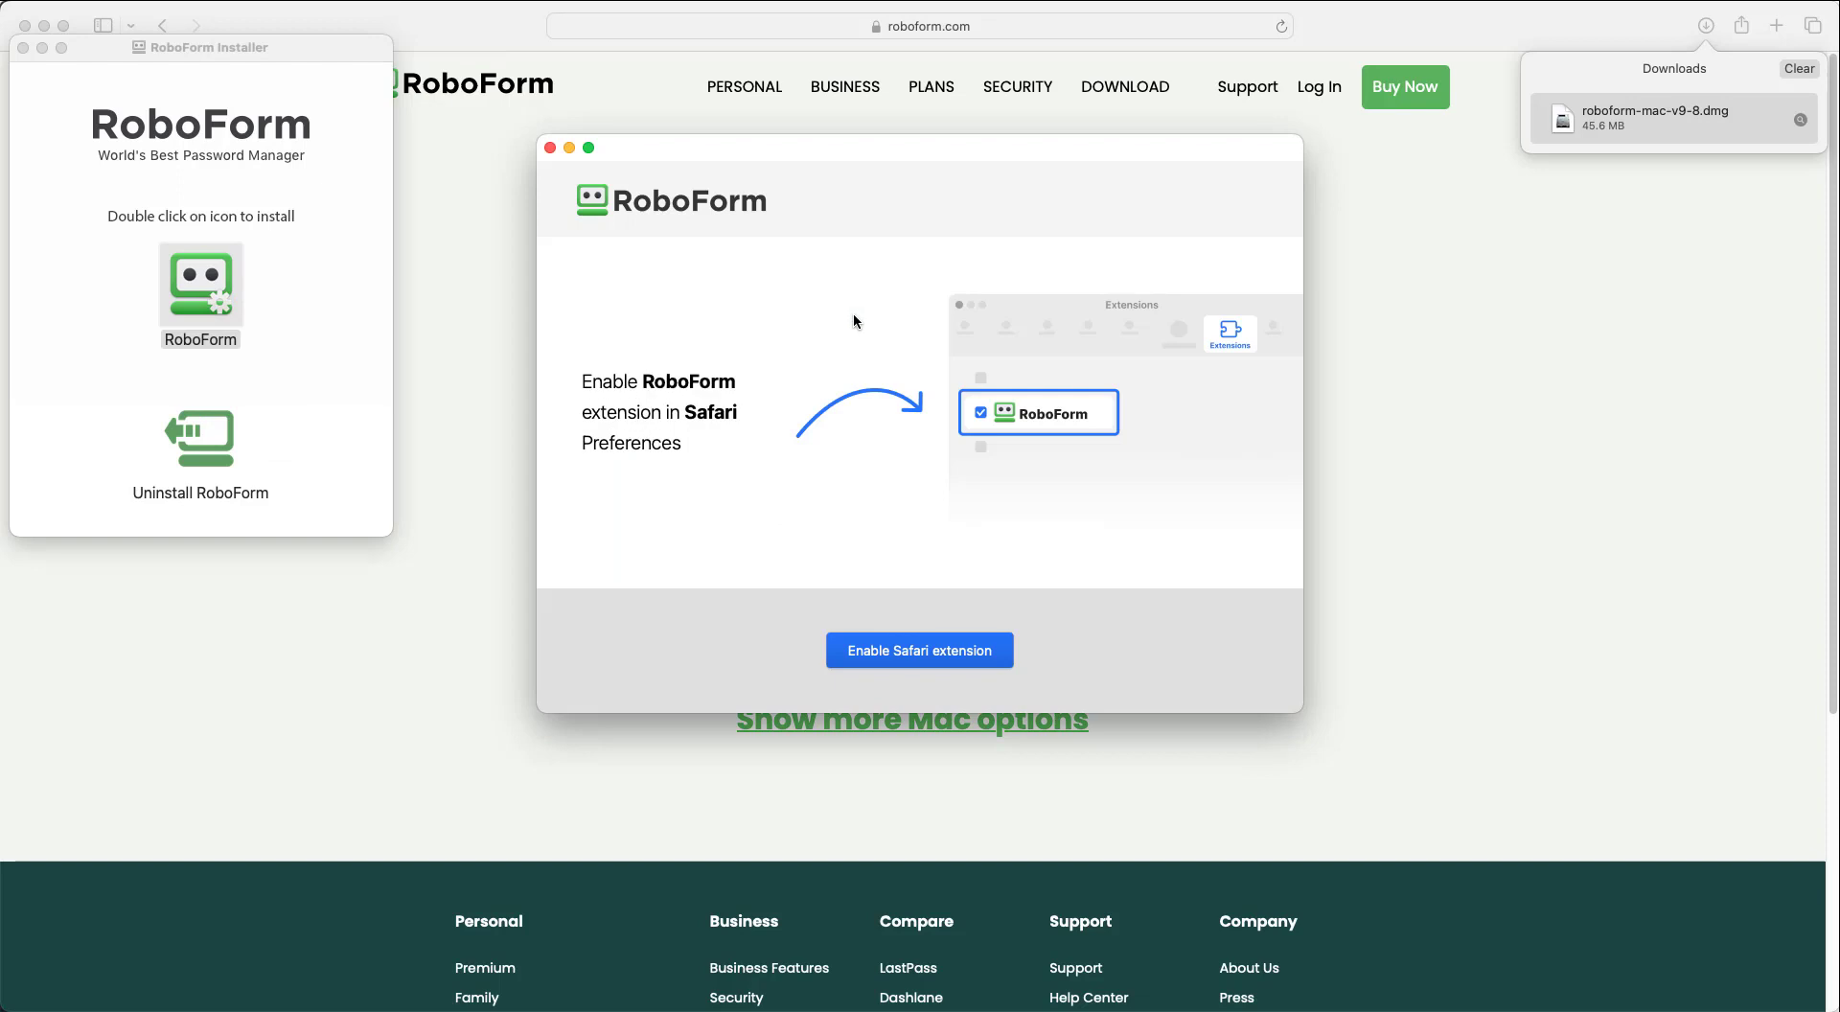
mouse_move(903, 457)
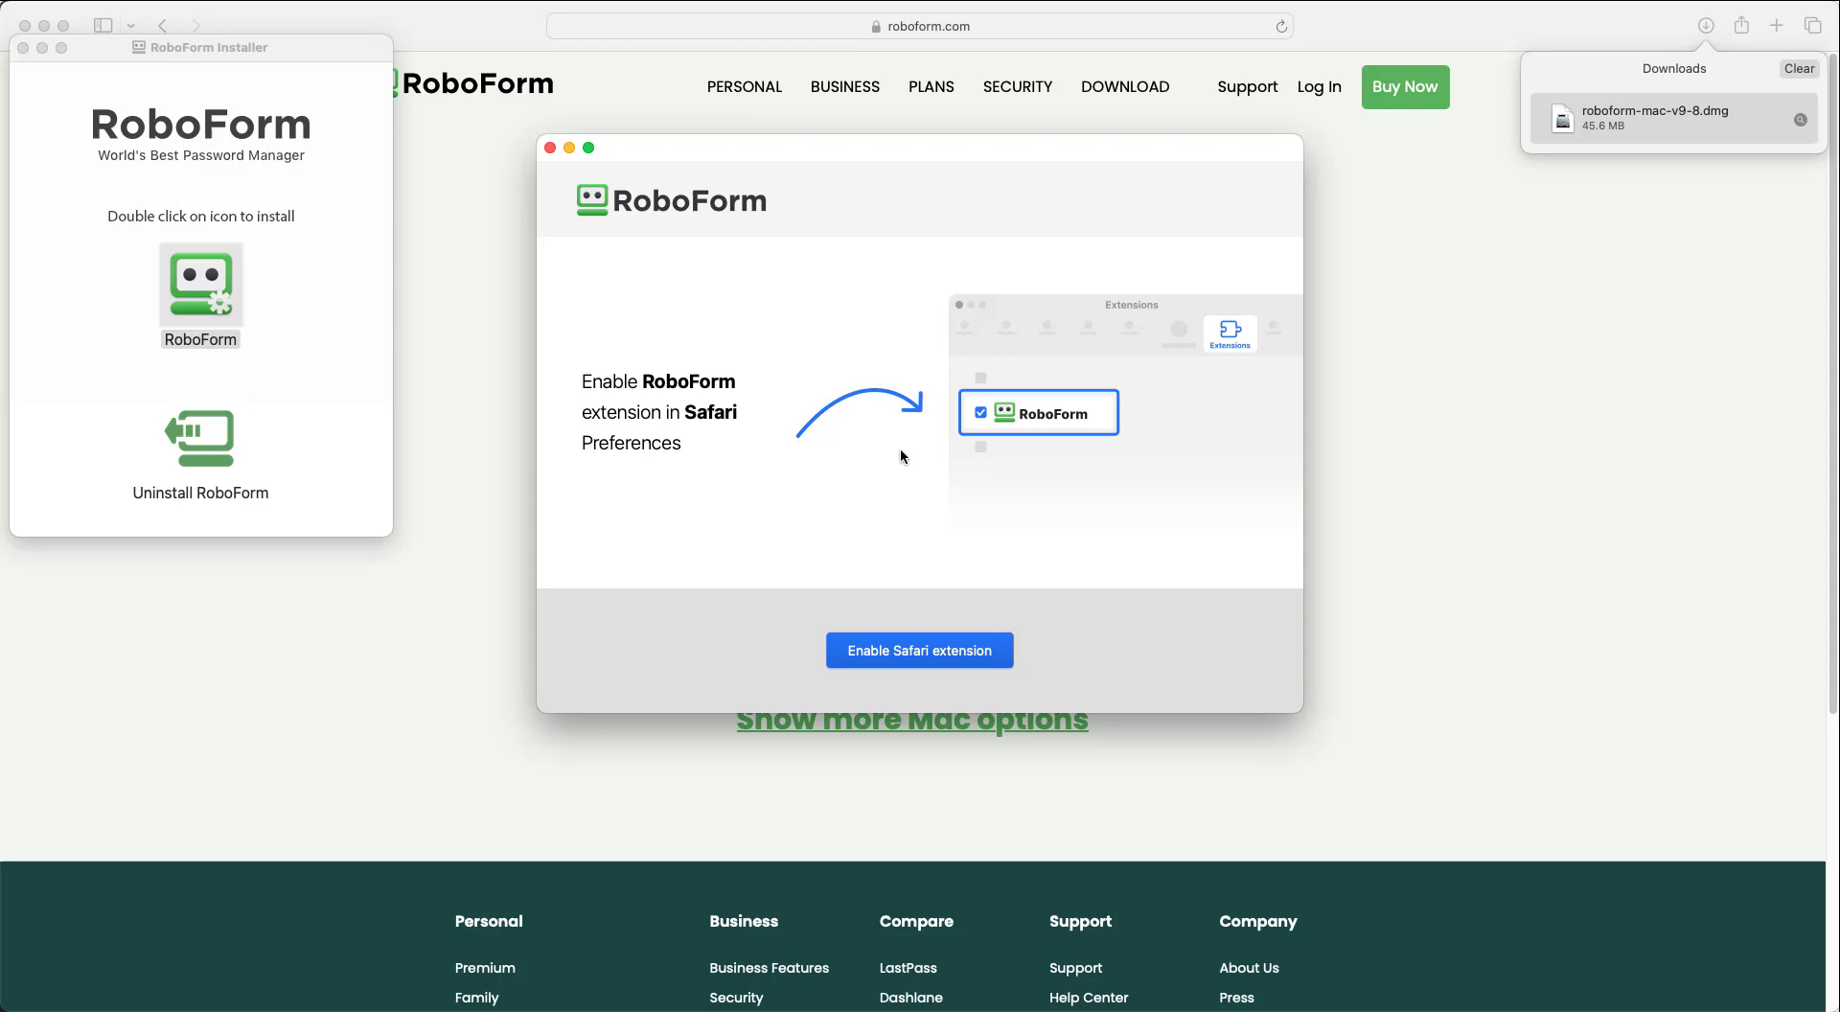
left_click(920, 651)
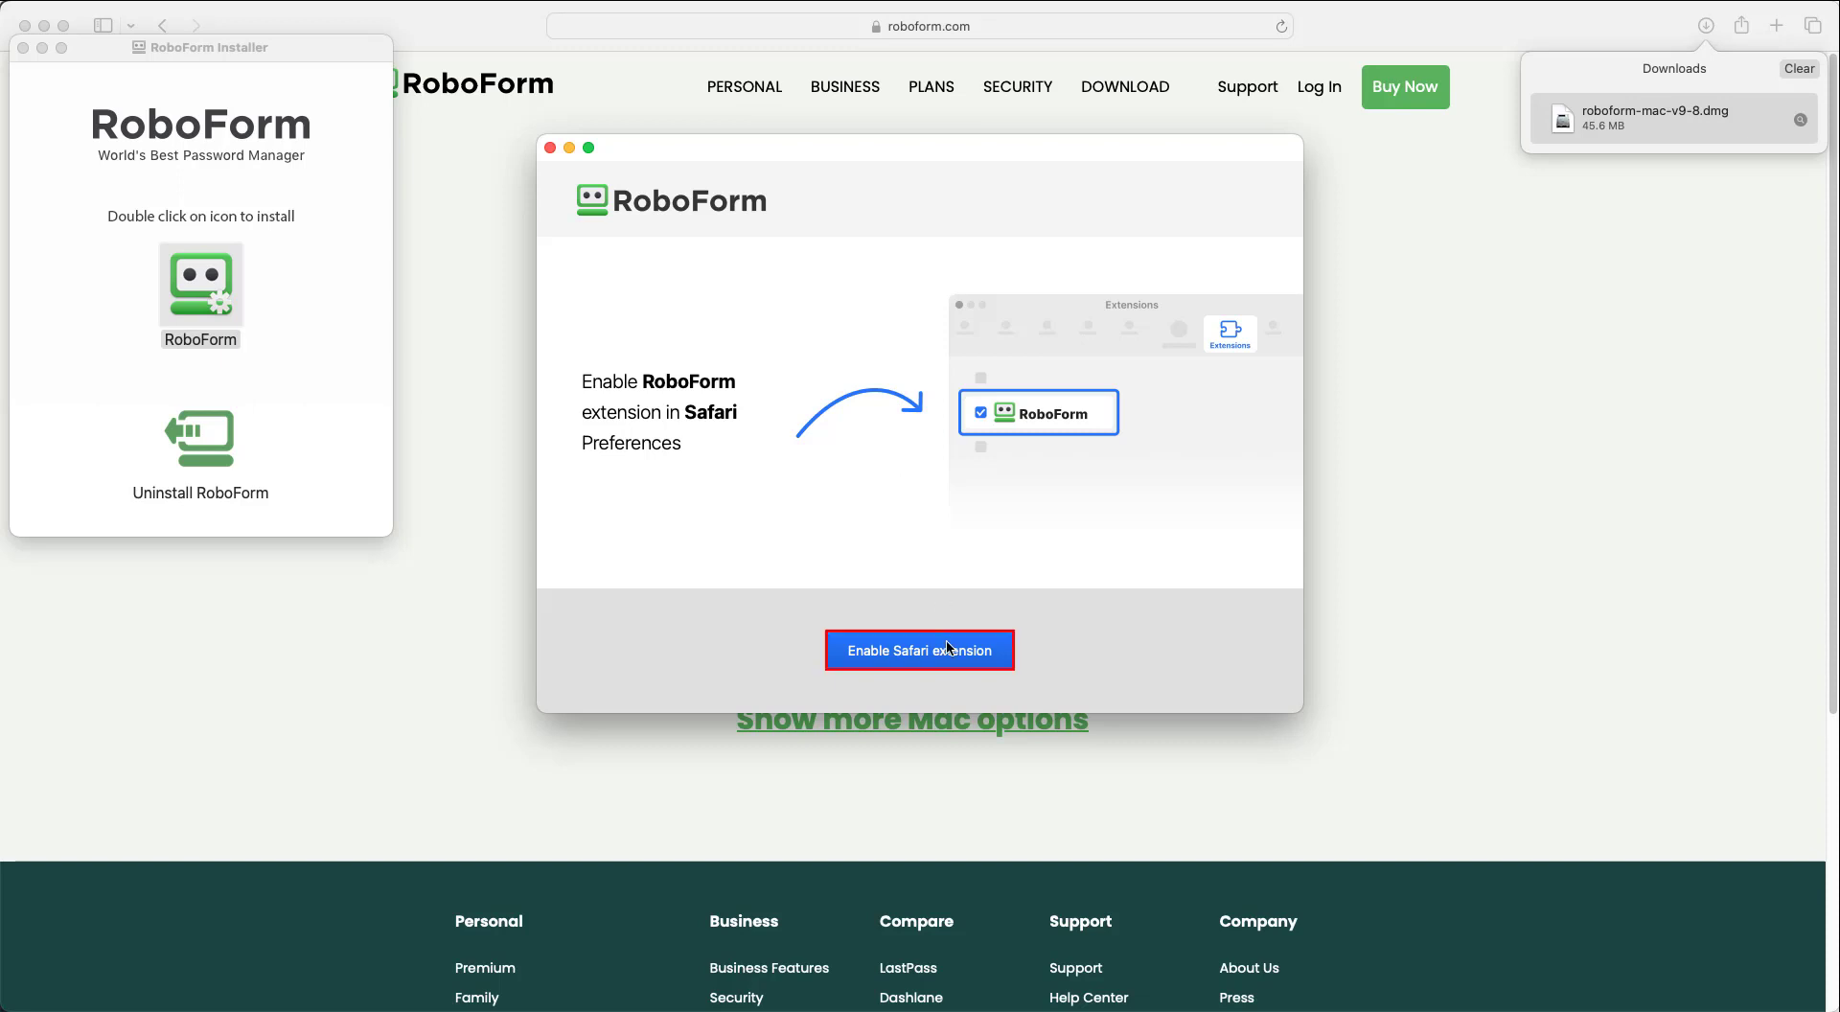
left_click(919, 649)
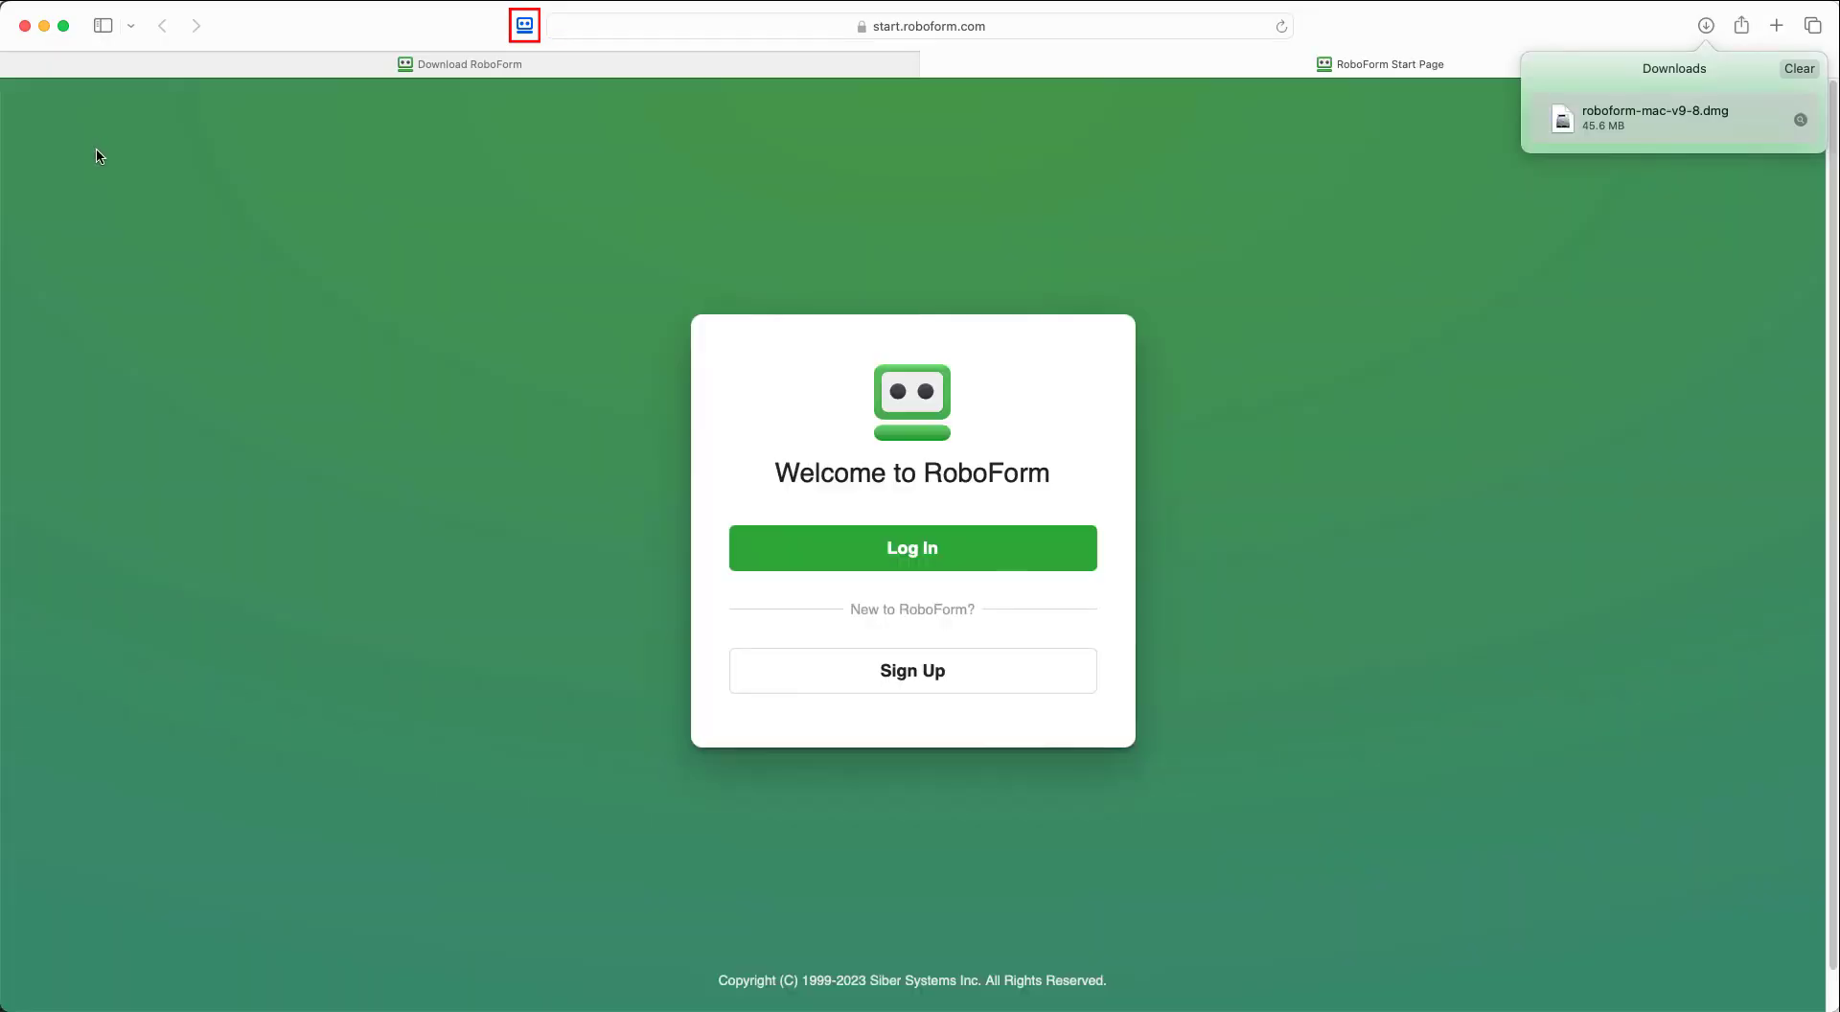
mouse_move(576, 181)
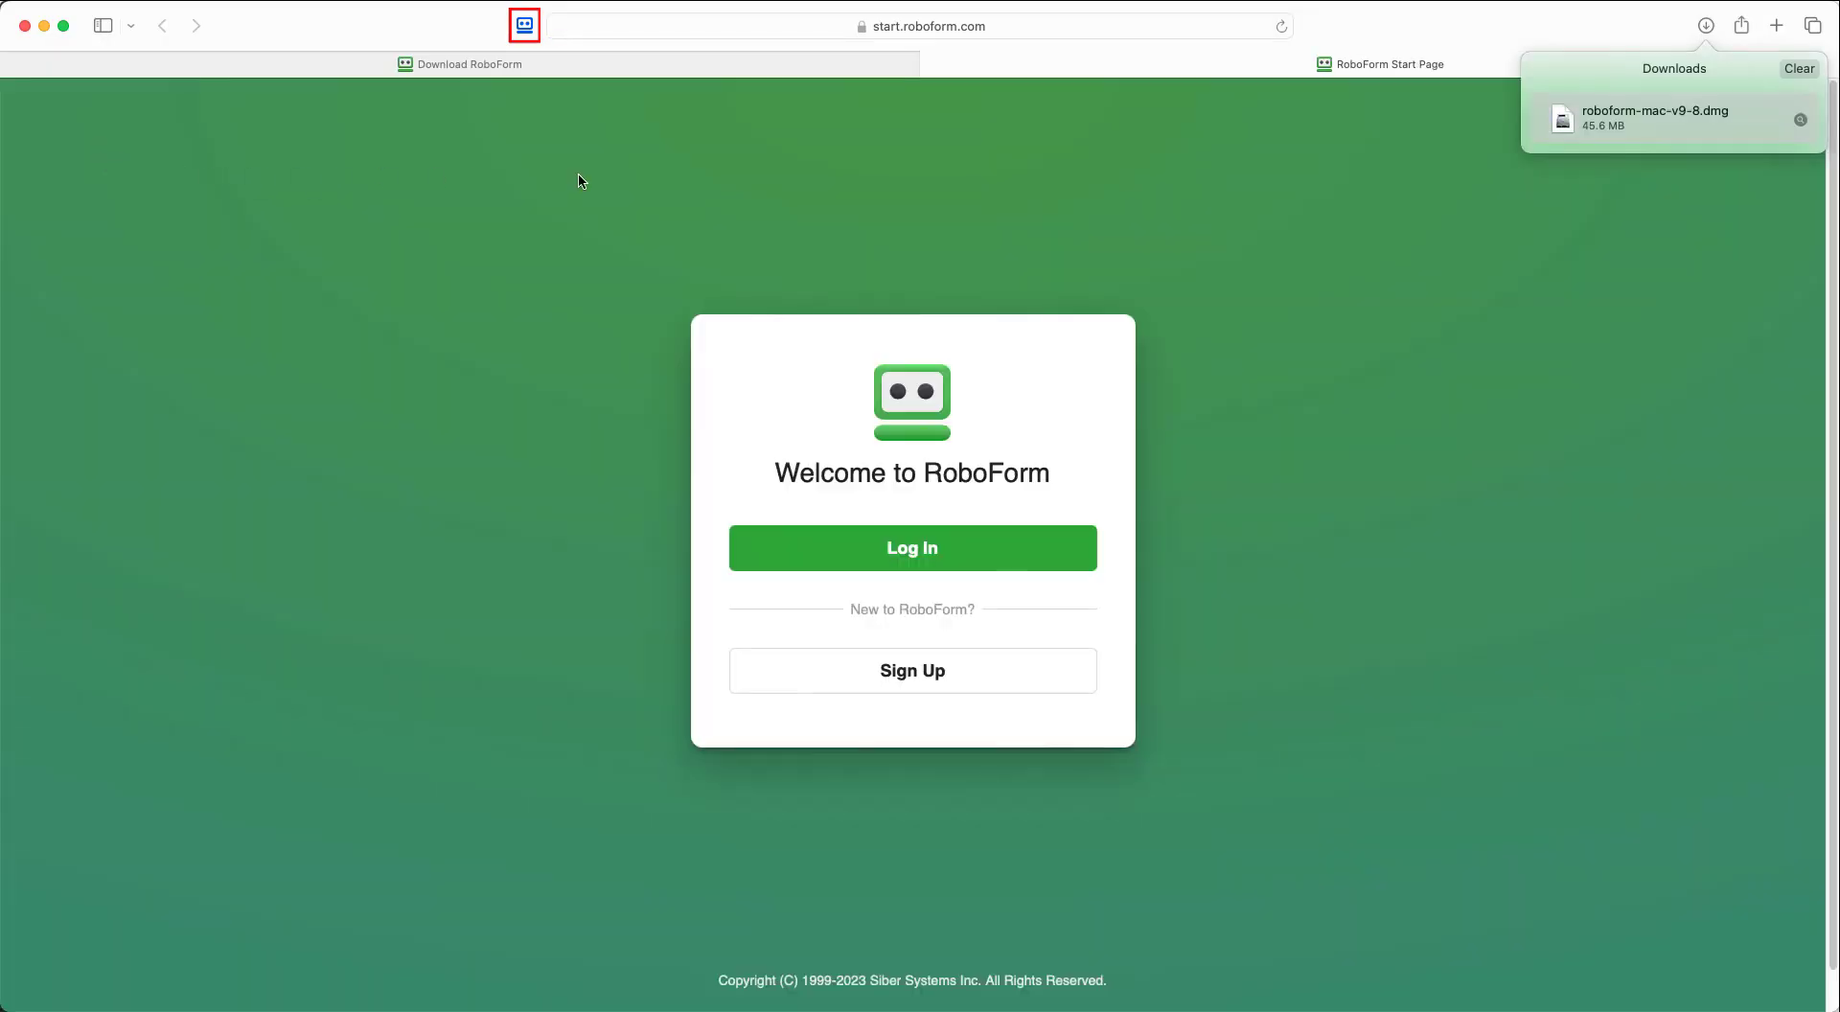
Dismiss the Downloads popover to reveal the Welcome to RoboForm start page
left_click(1273, 294)
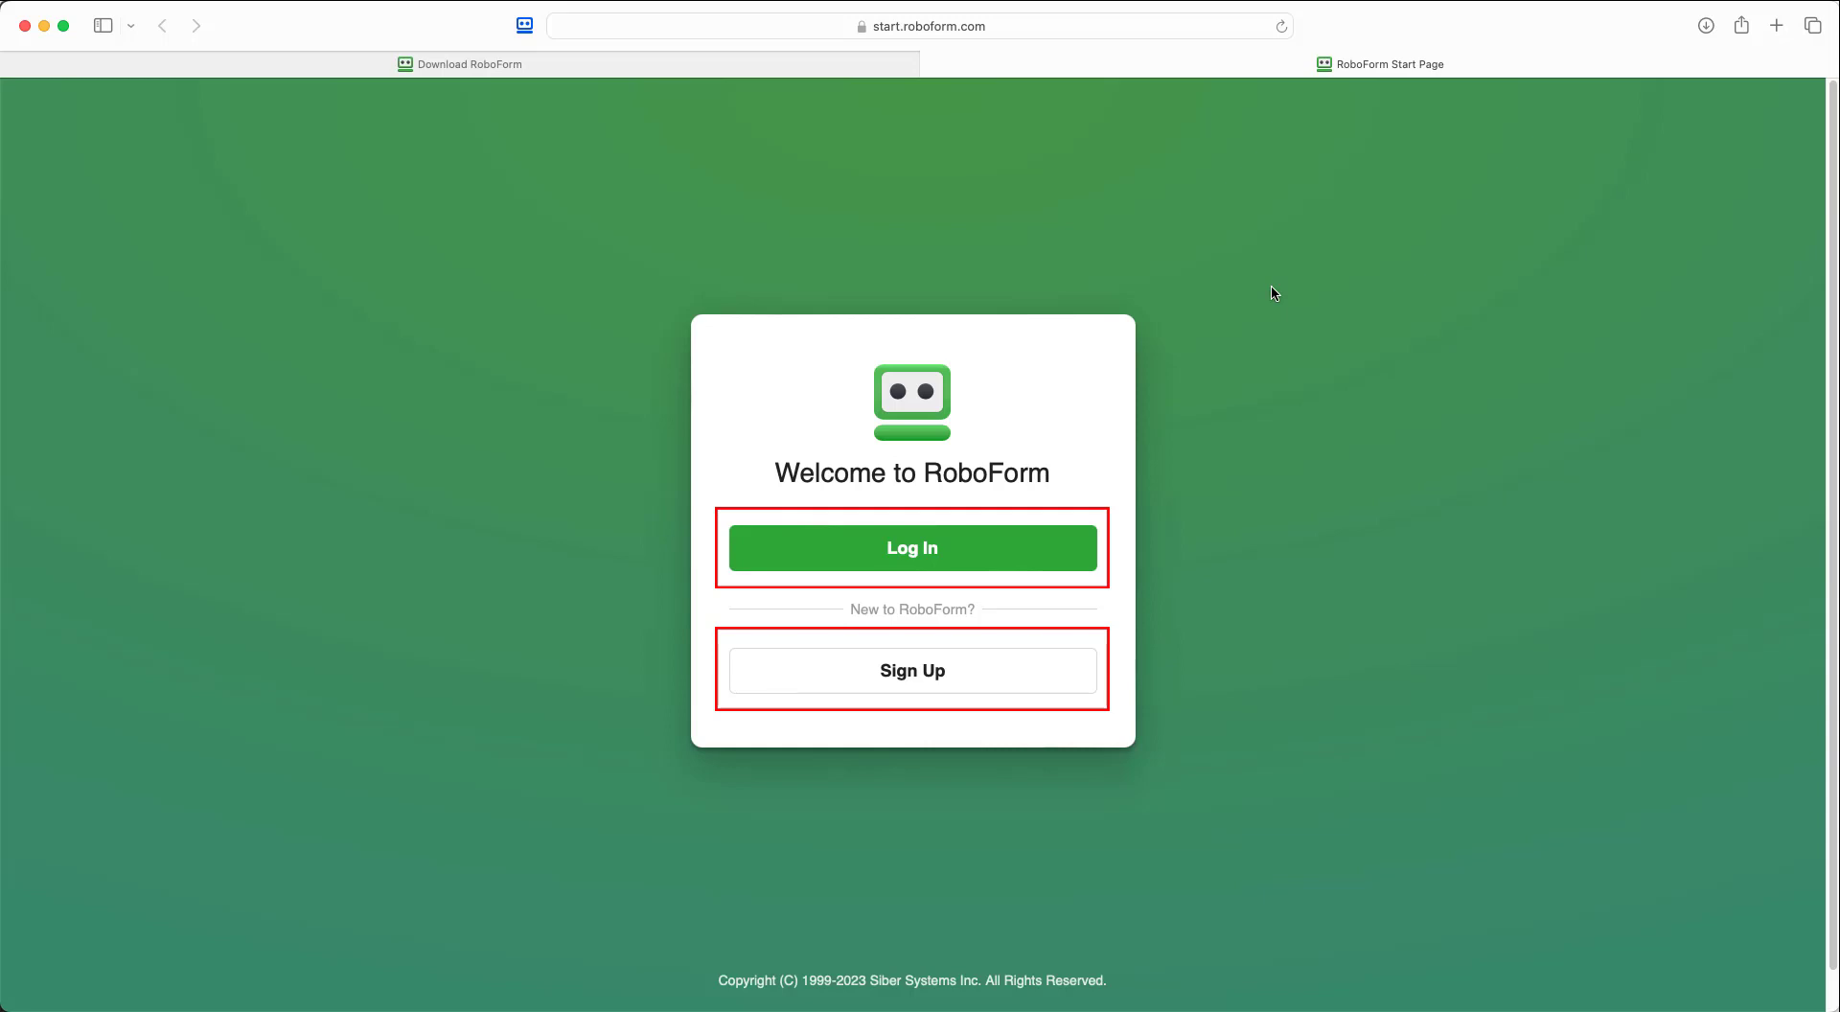
mouse_move(1216, 554)
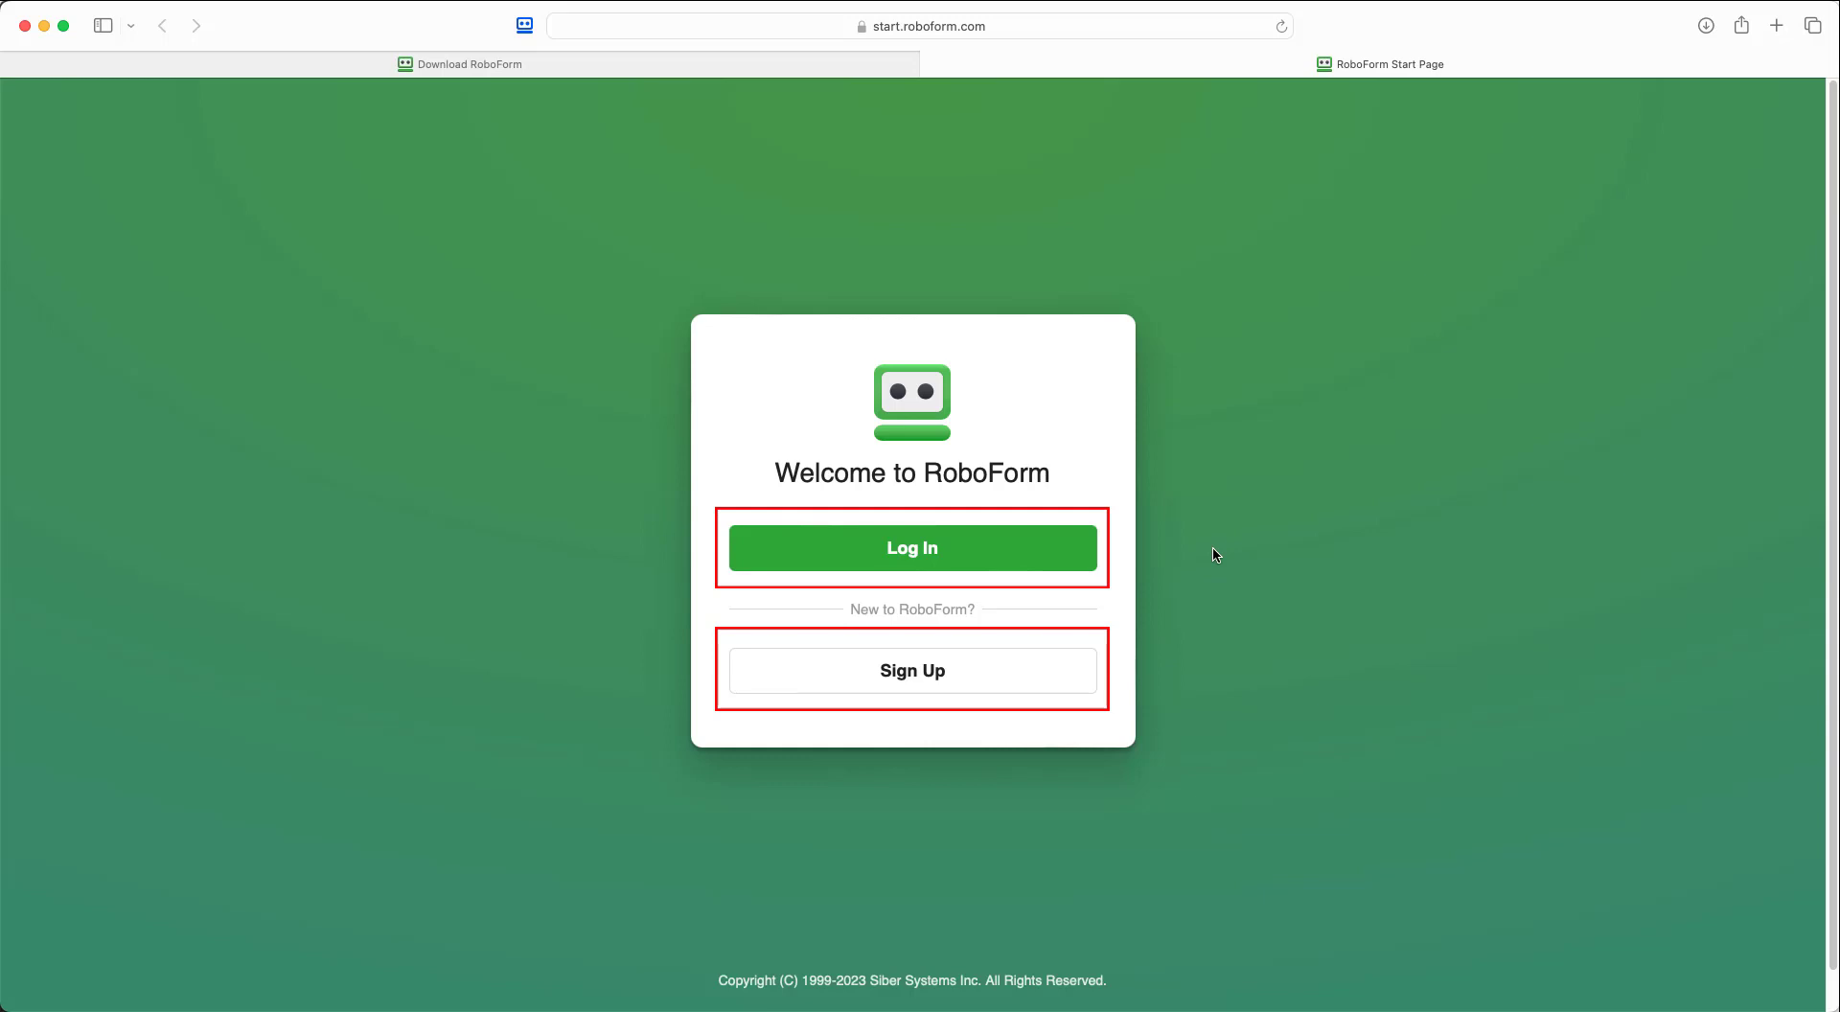
Sign up with email 'robformtest', a master password and name 'Test Use'
left_click(911, 669)
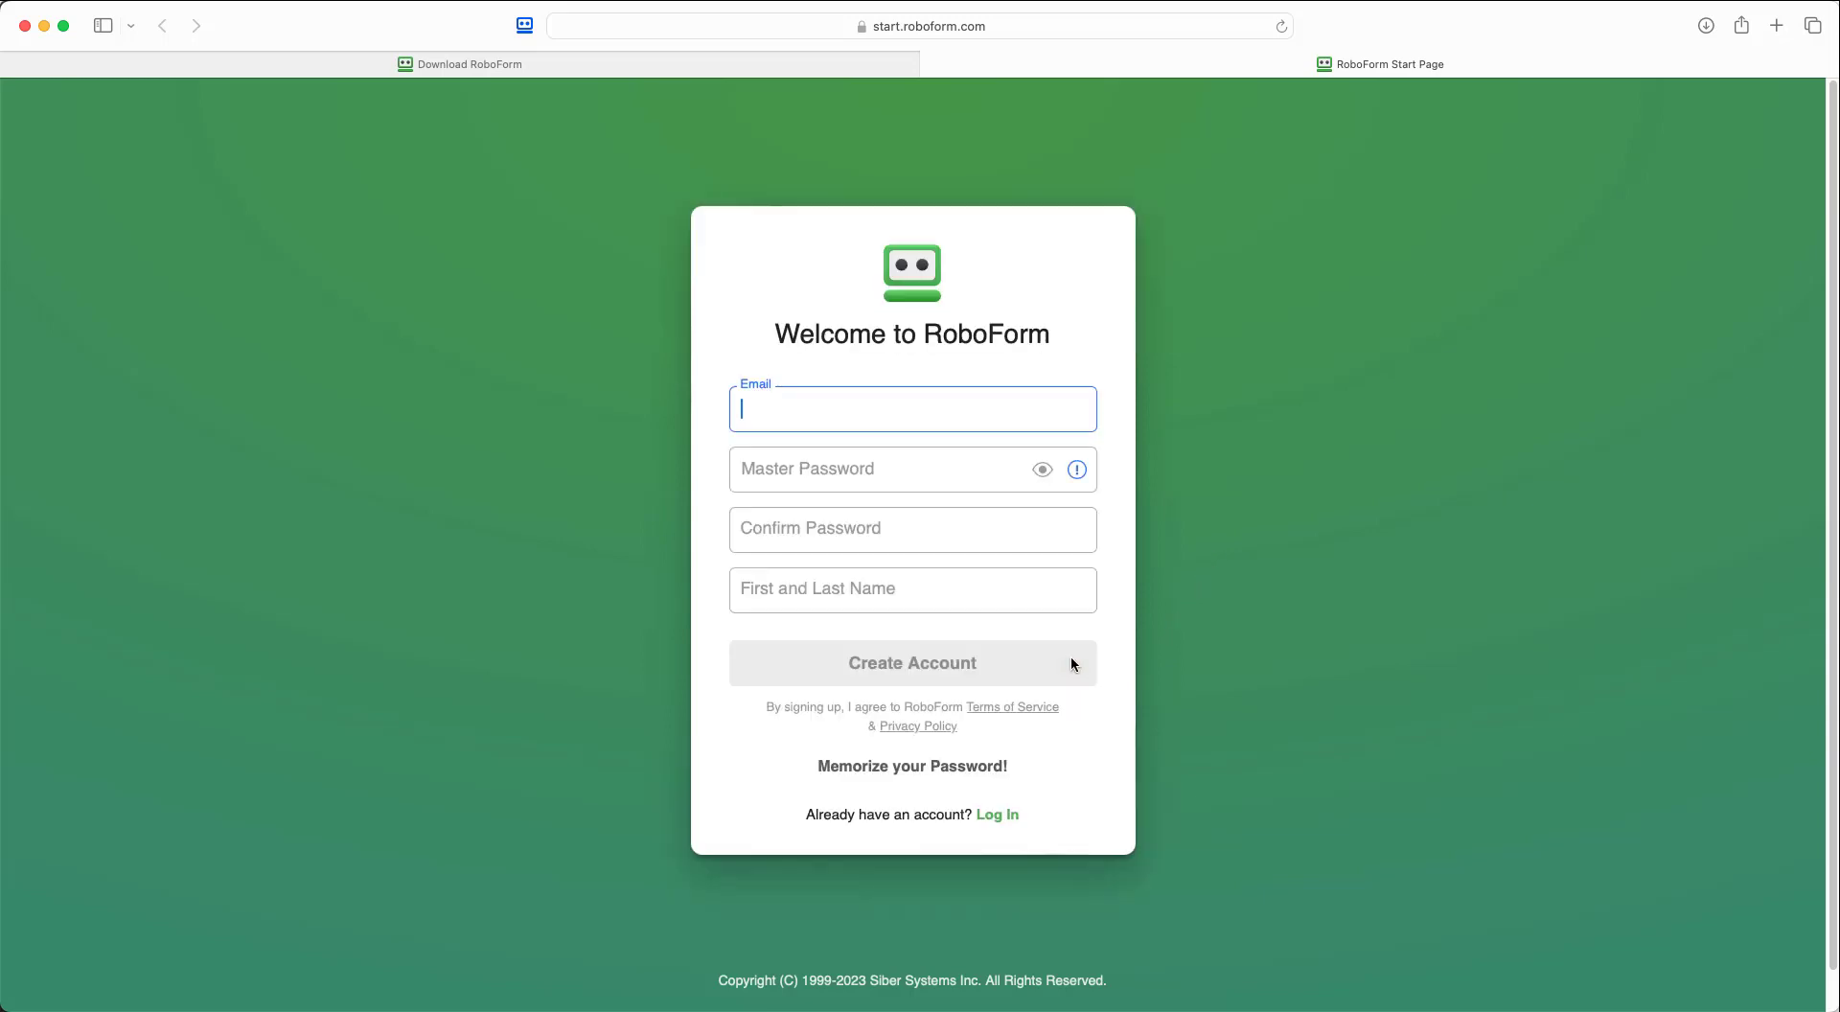
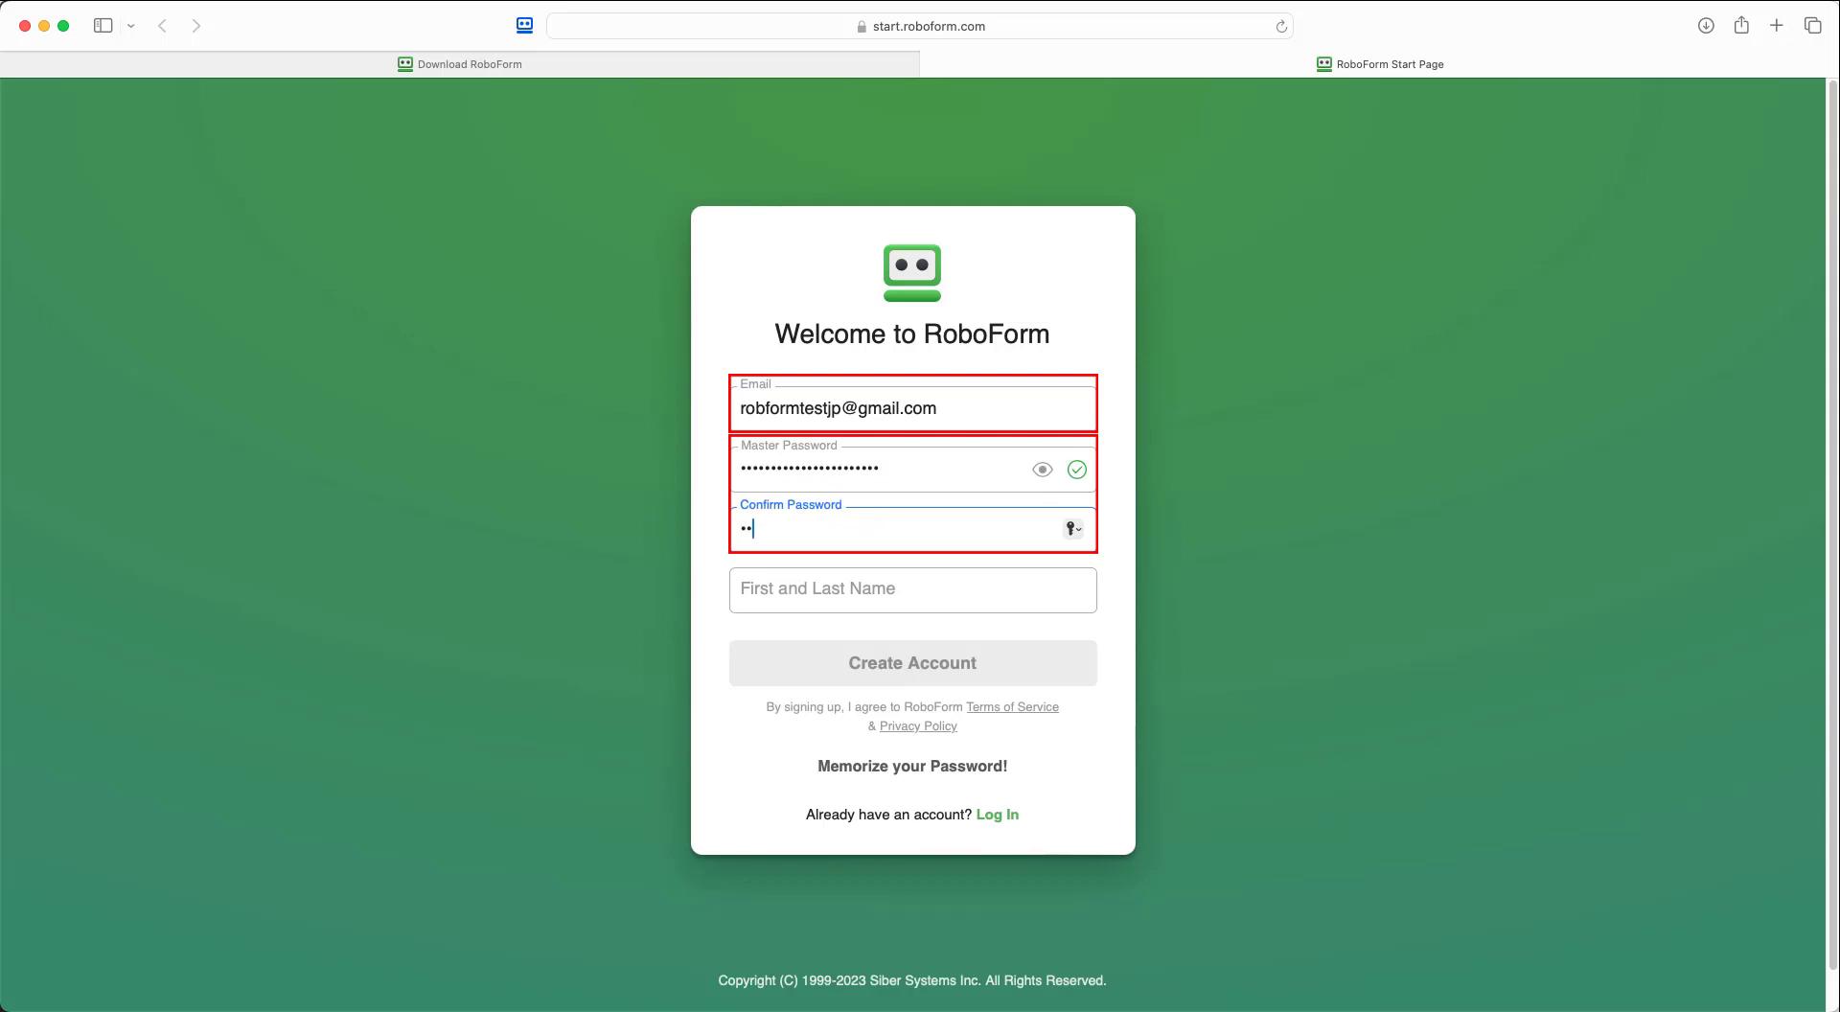
type("••••••••••••••••••")
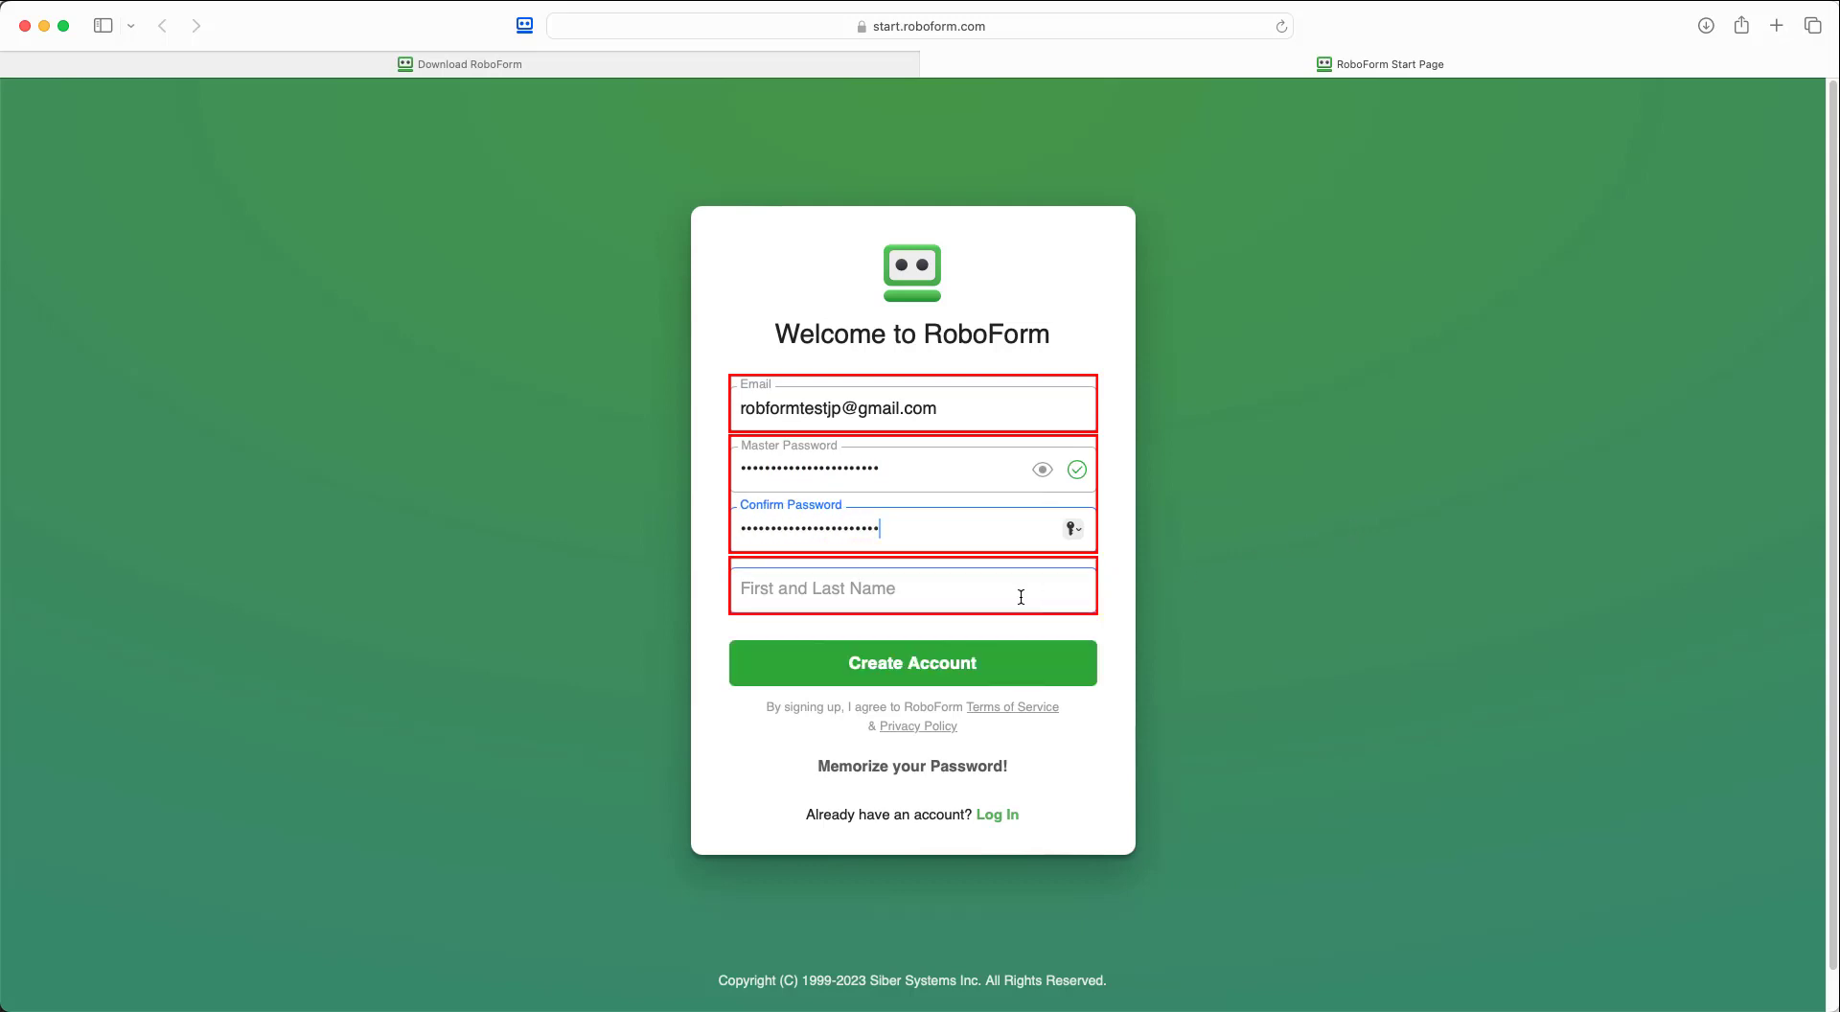
type("Test Use")
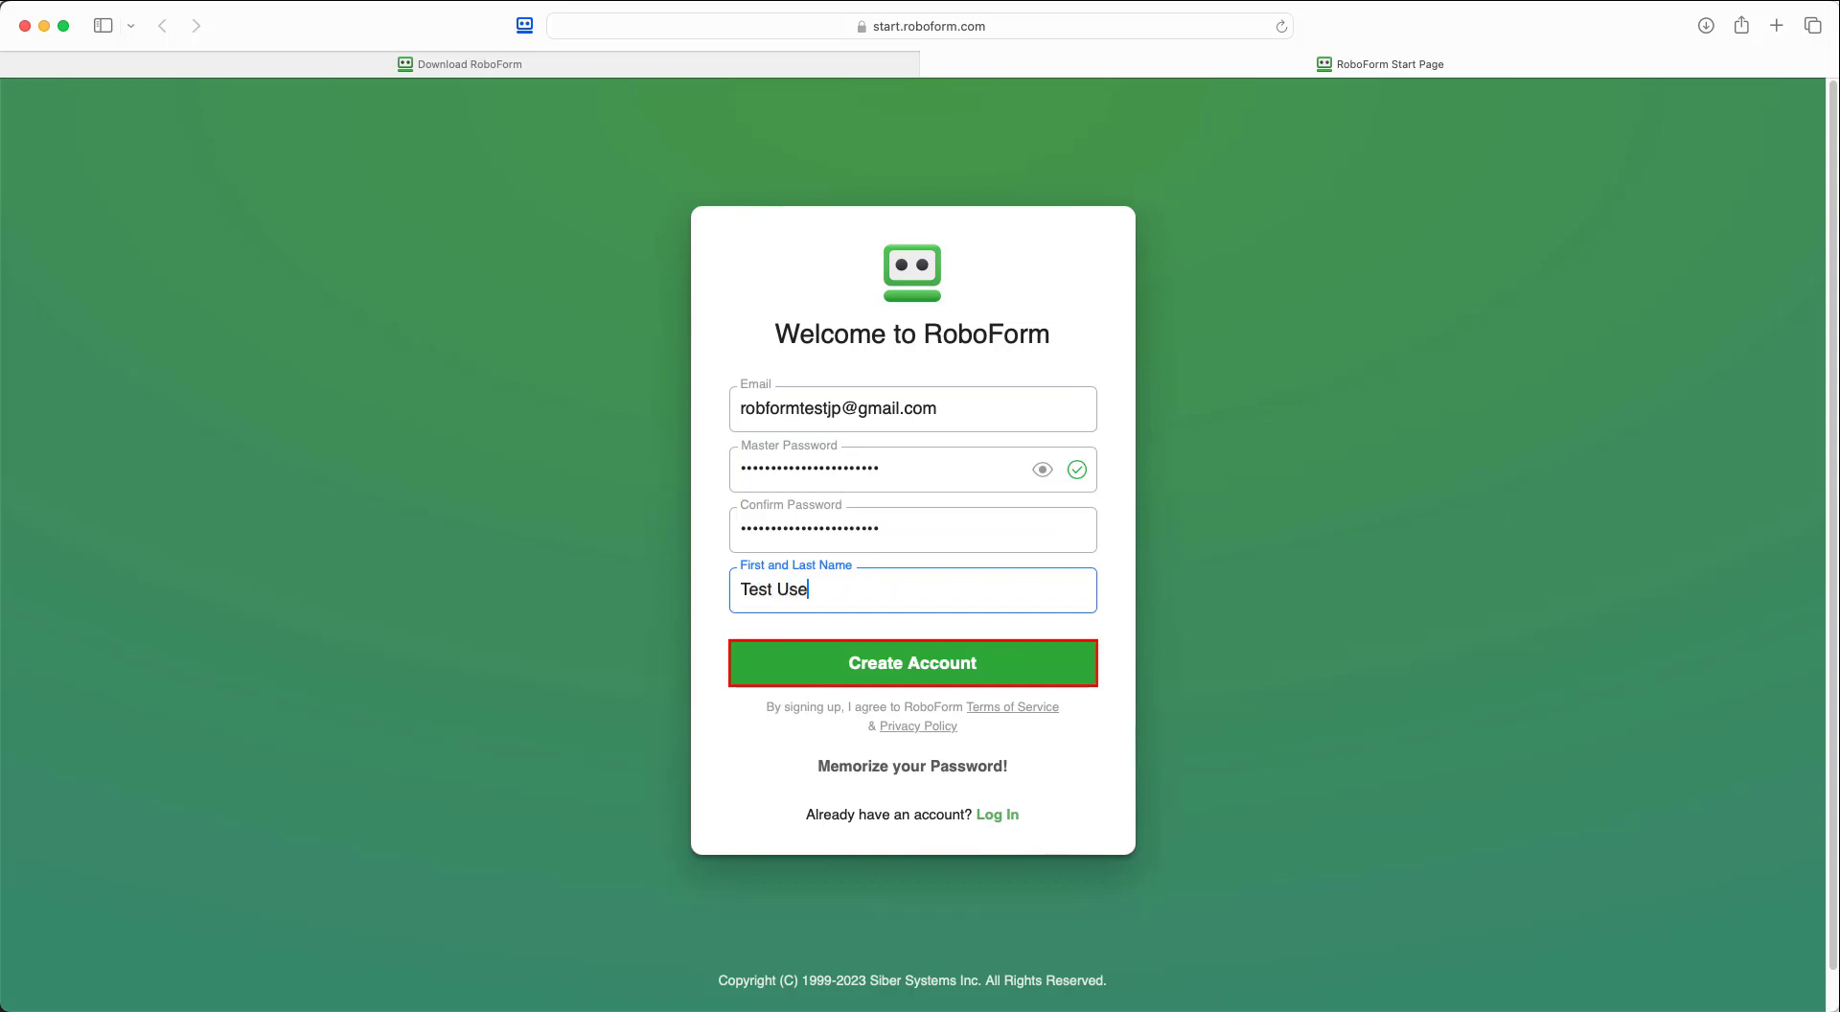
left_click(911, 662)
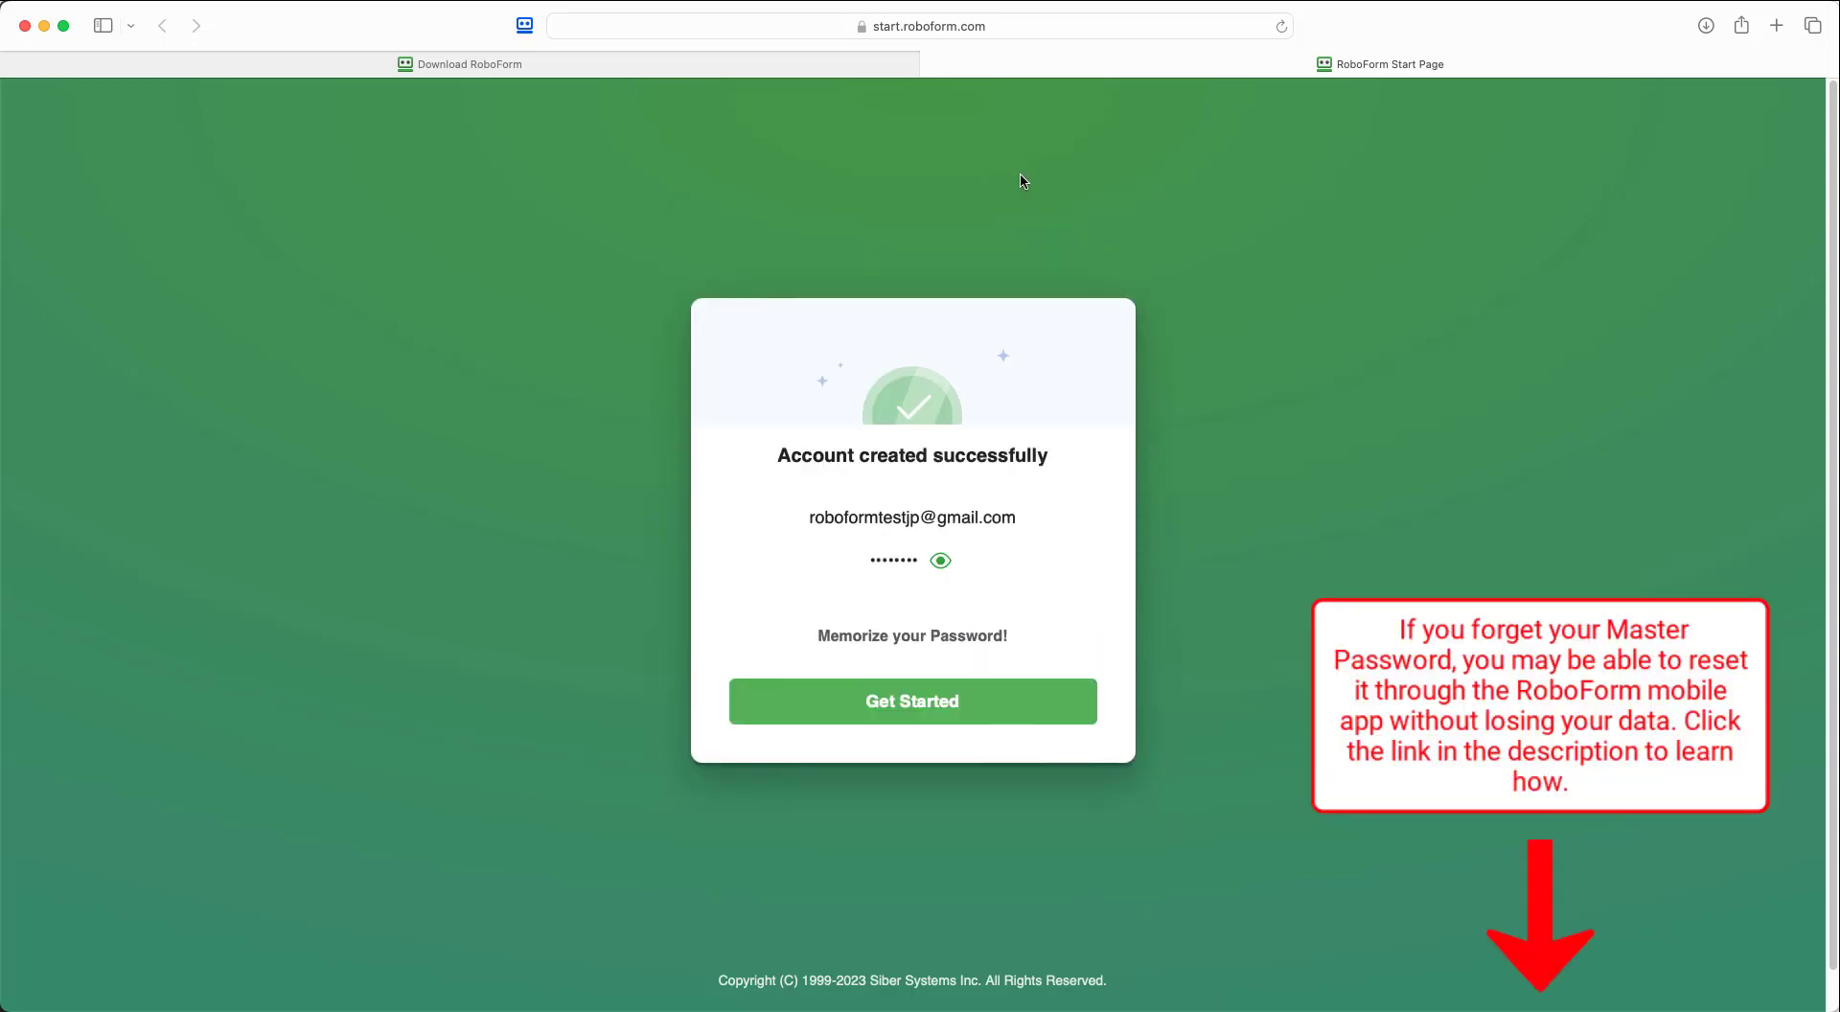
mouse_move(1251, 272)
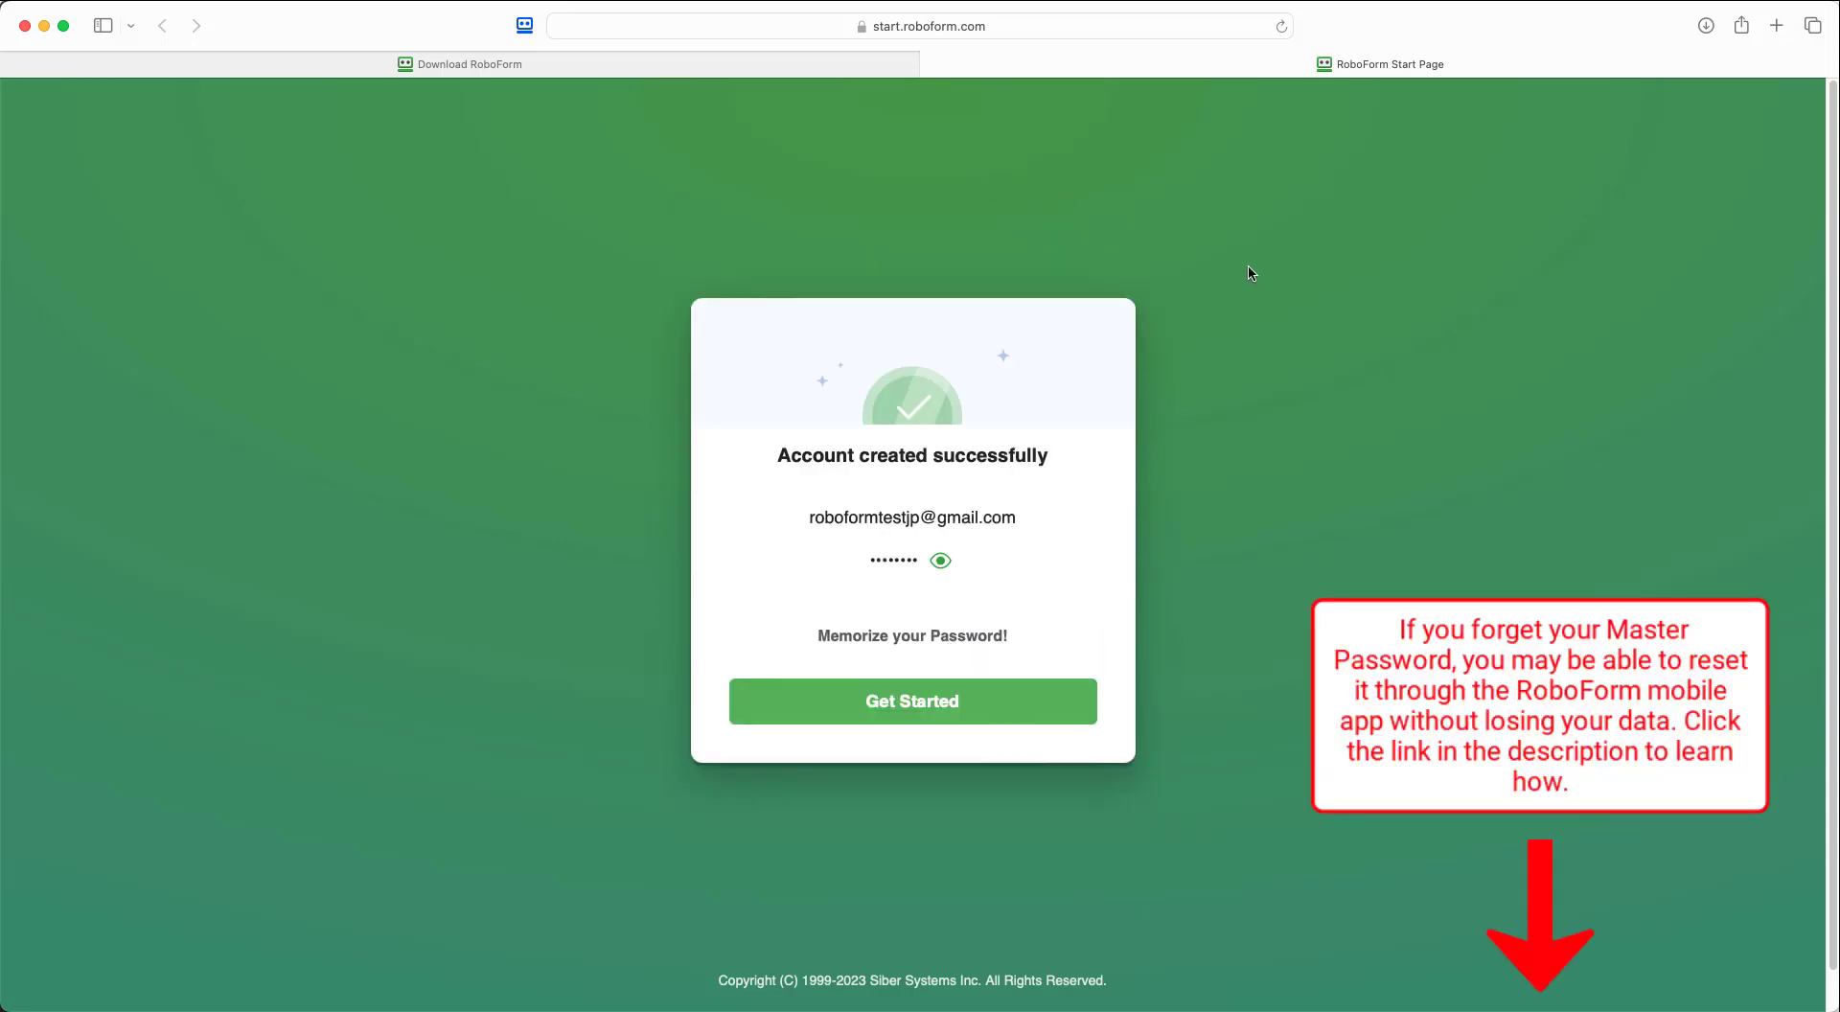
mouse_move(912, 701)
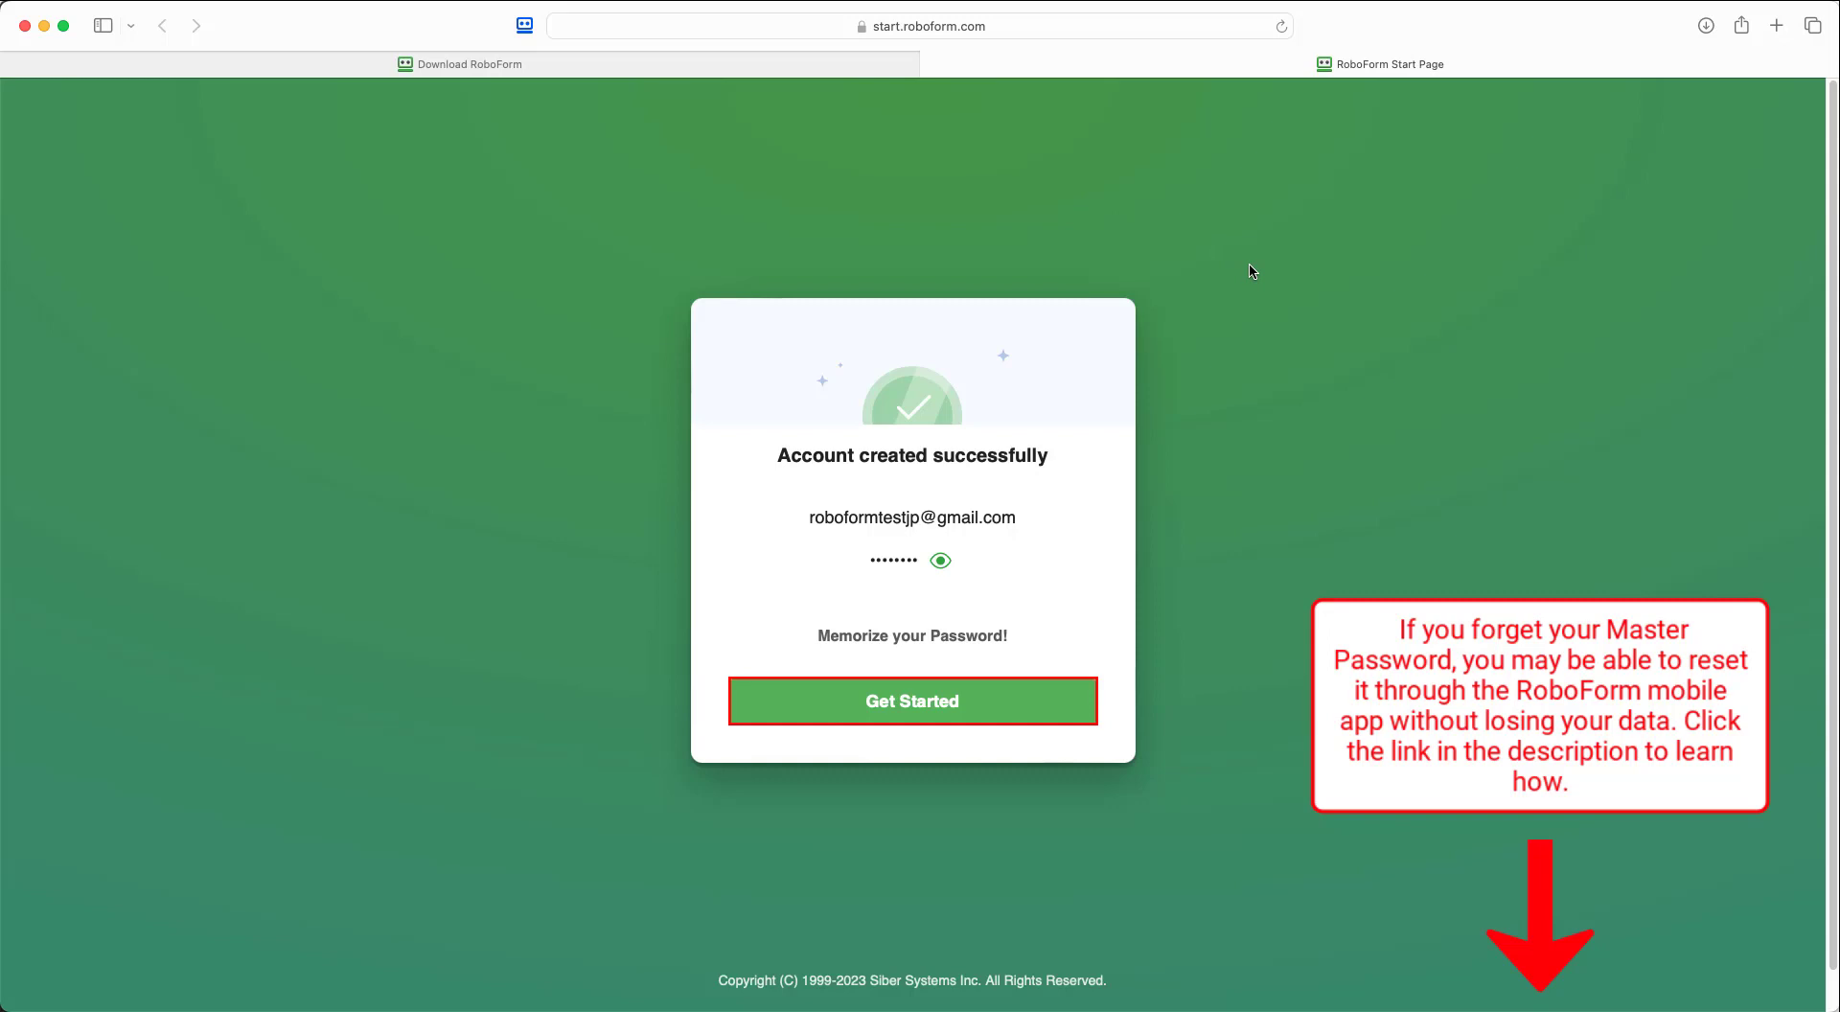